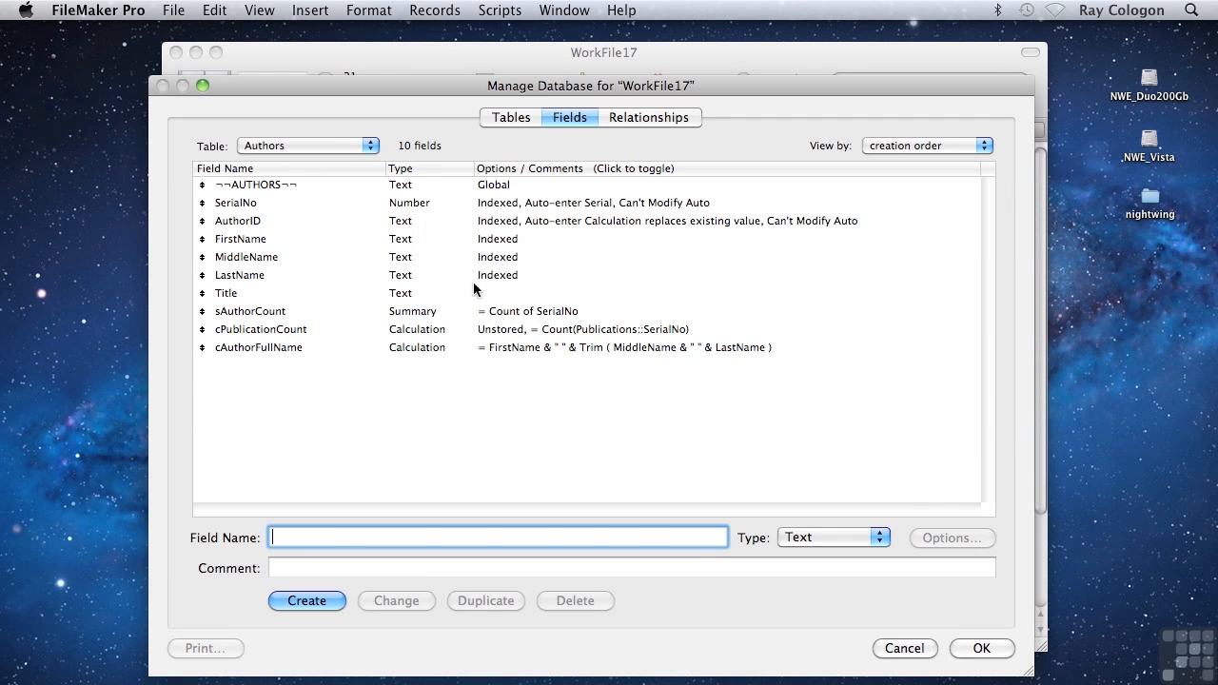
mouse_move(514, 358)
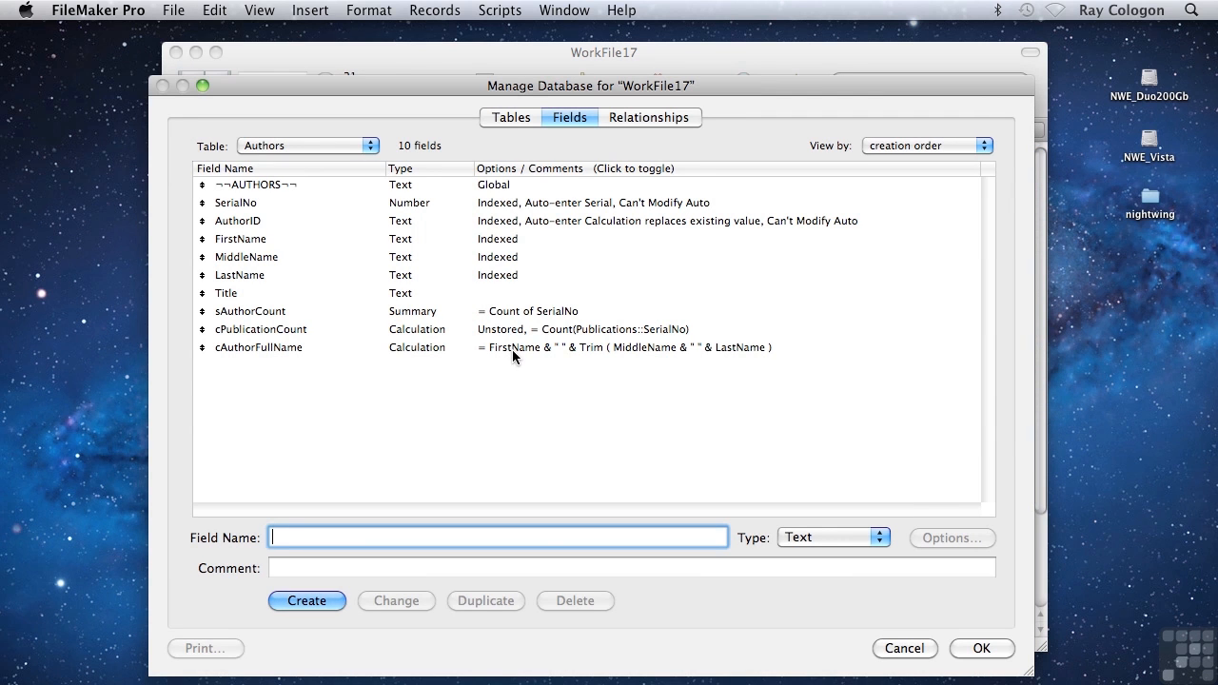
mouse_move(708, 365)
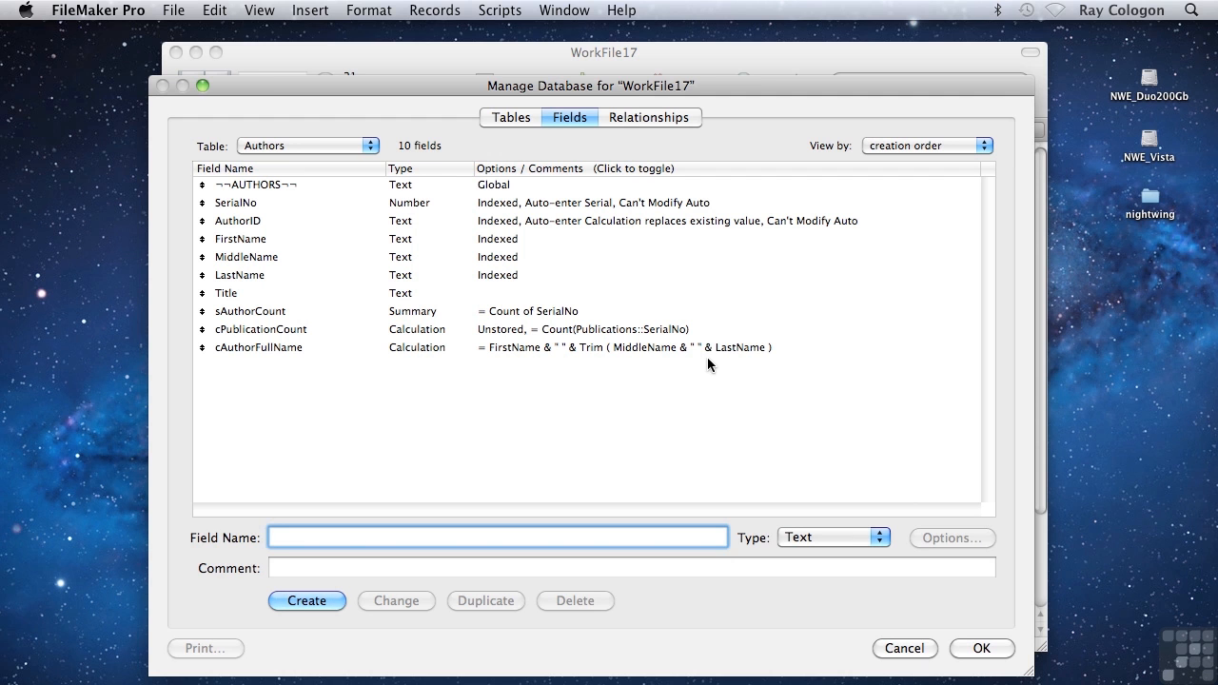
mouse_move(663, 352)
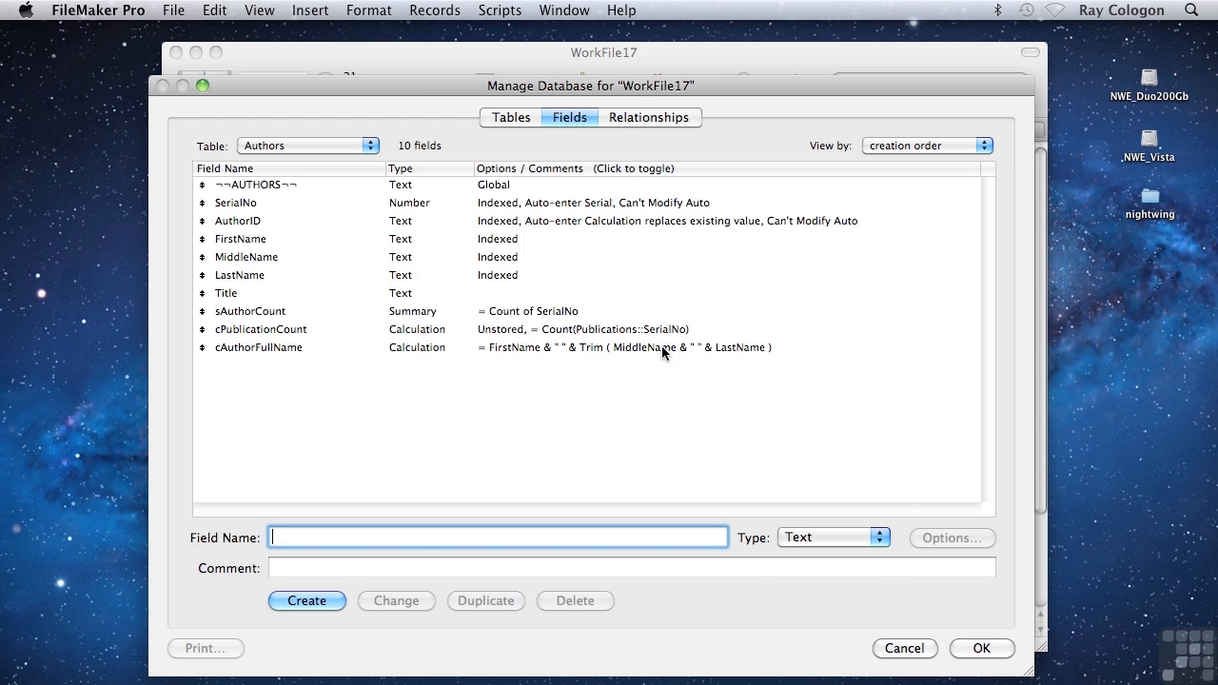
Review the logical functions inside cAuthorFullName's formula, then cancel without changing it
double_click(259, 347)
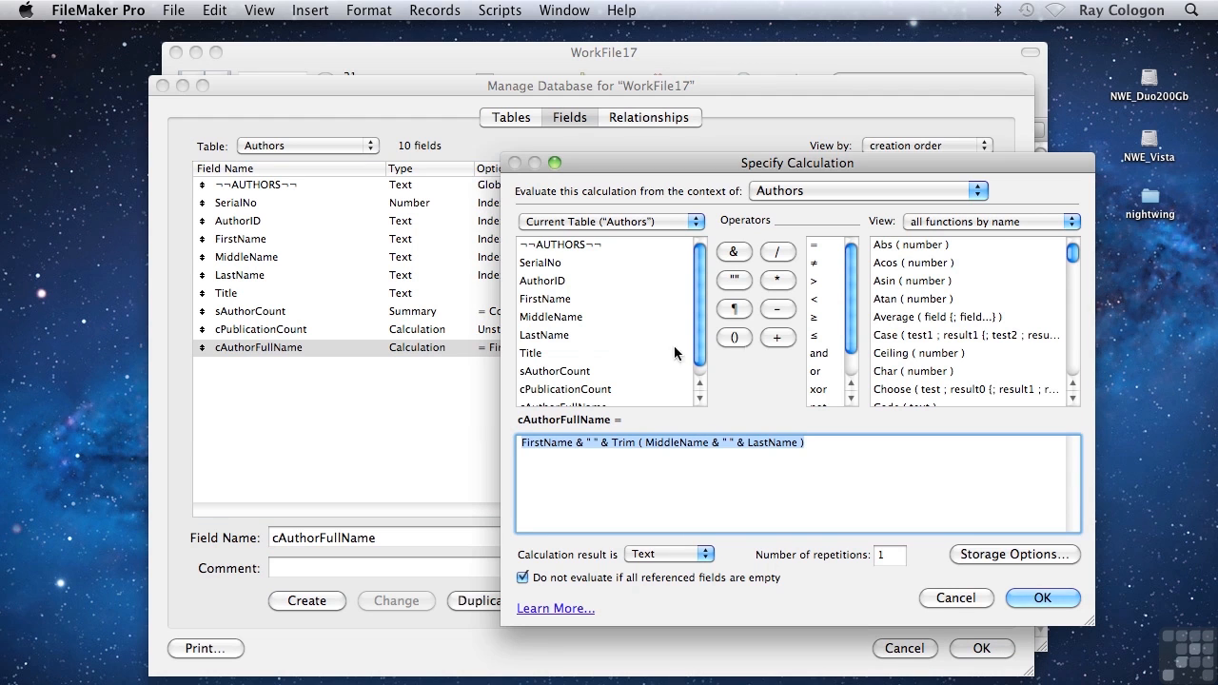
mouse_move(1005, 229)
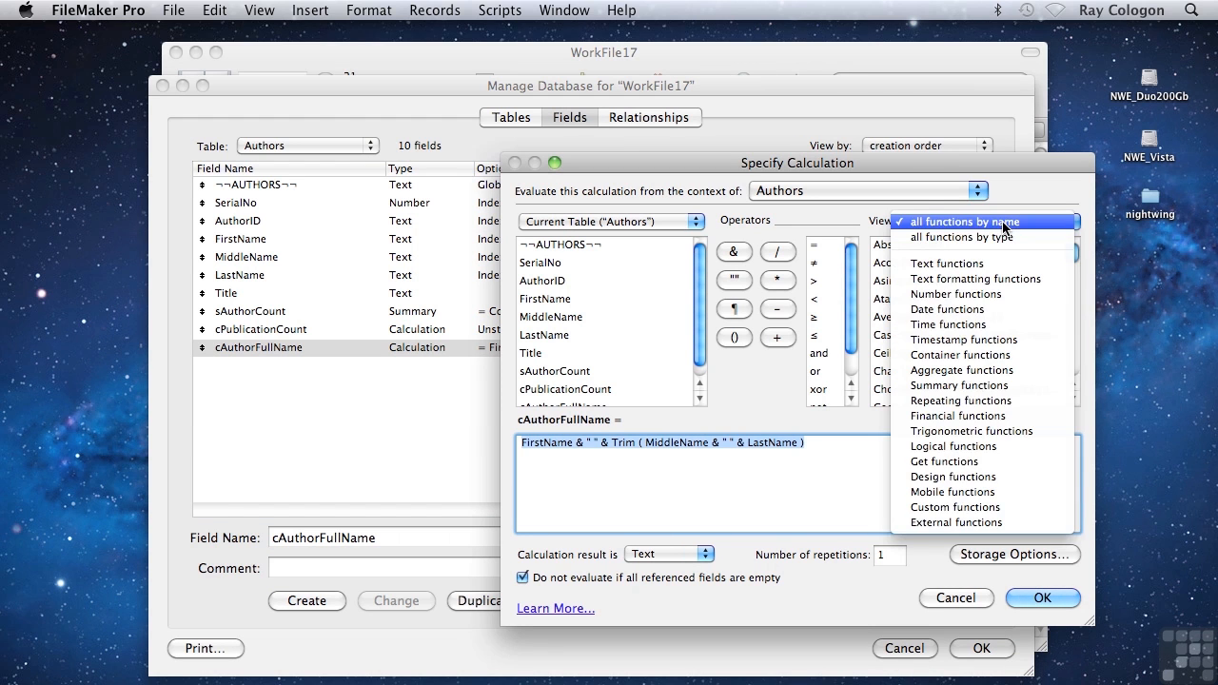
mouse_move(952, 445)
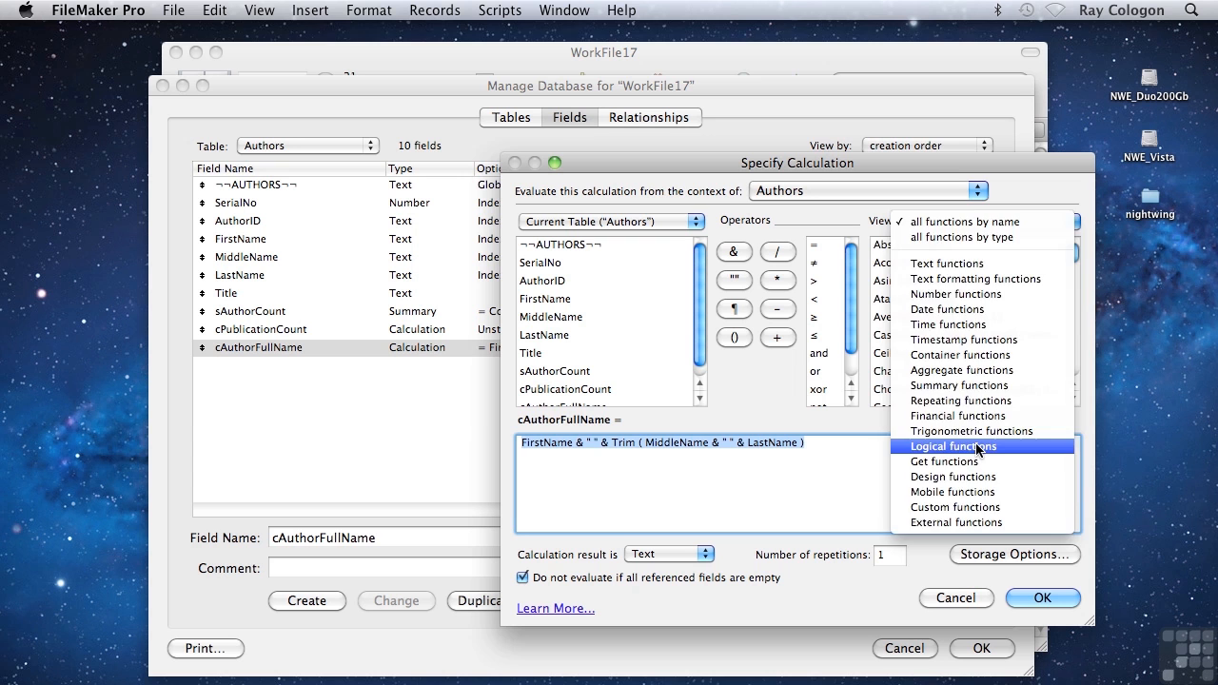
click(951, 446)
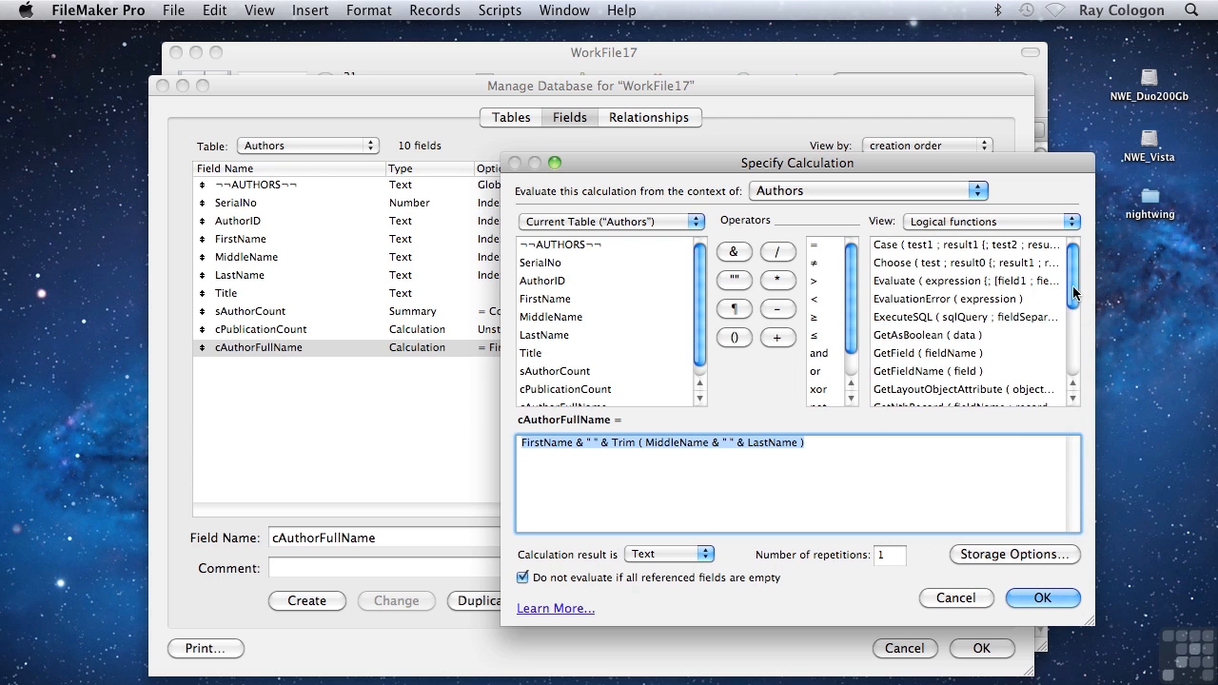
scroll(down, 3)
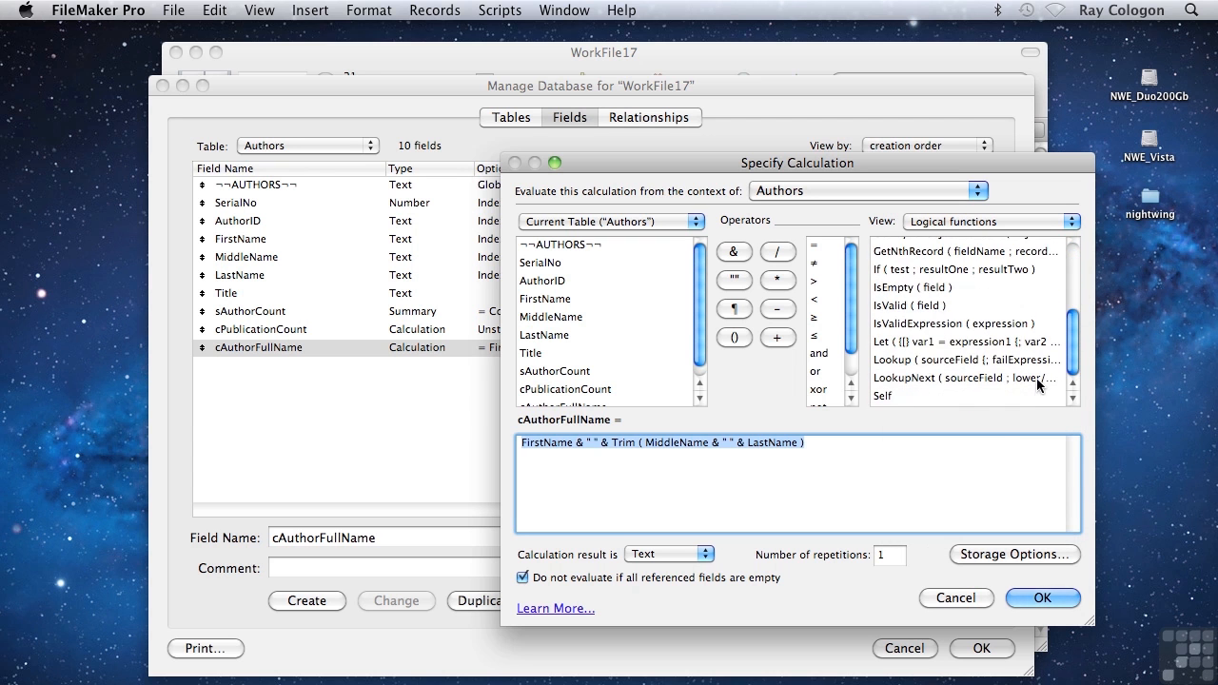
scroll(up, 3)
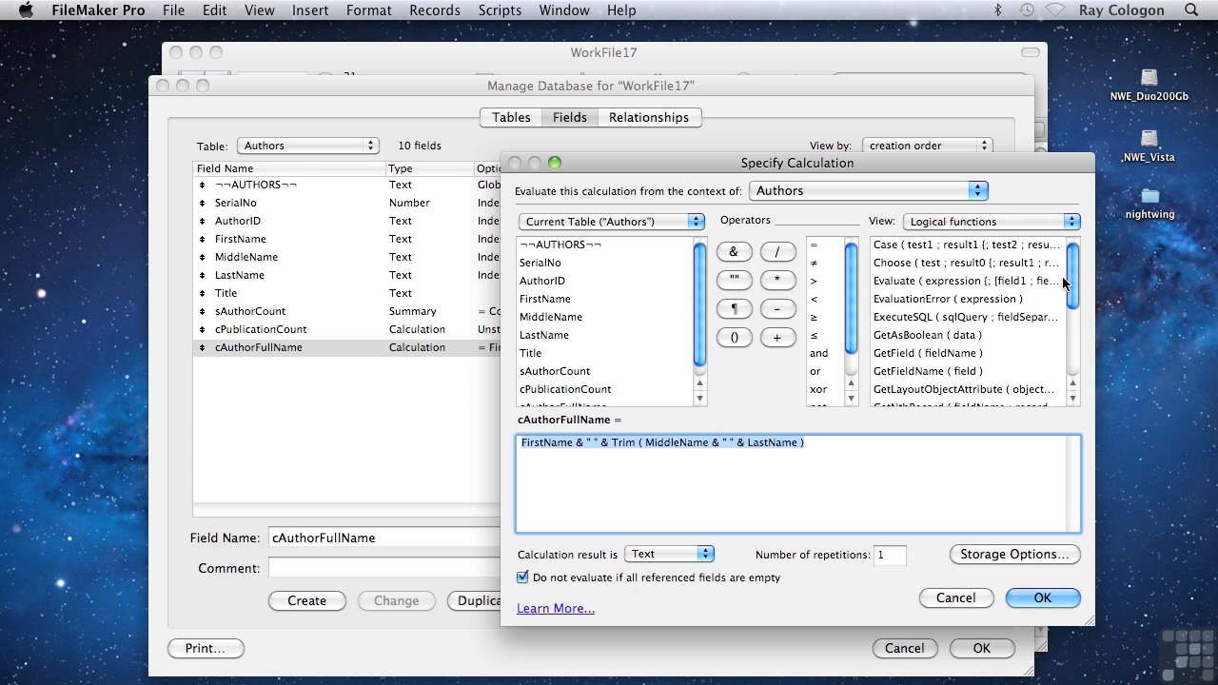
mouse_move(1070, 286)
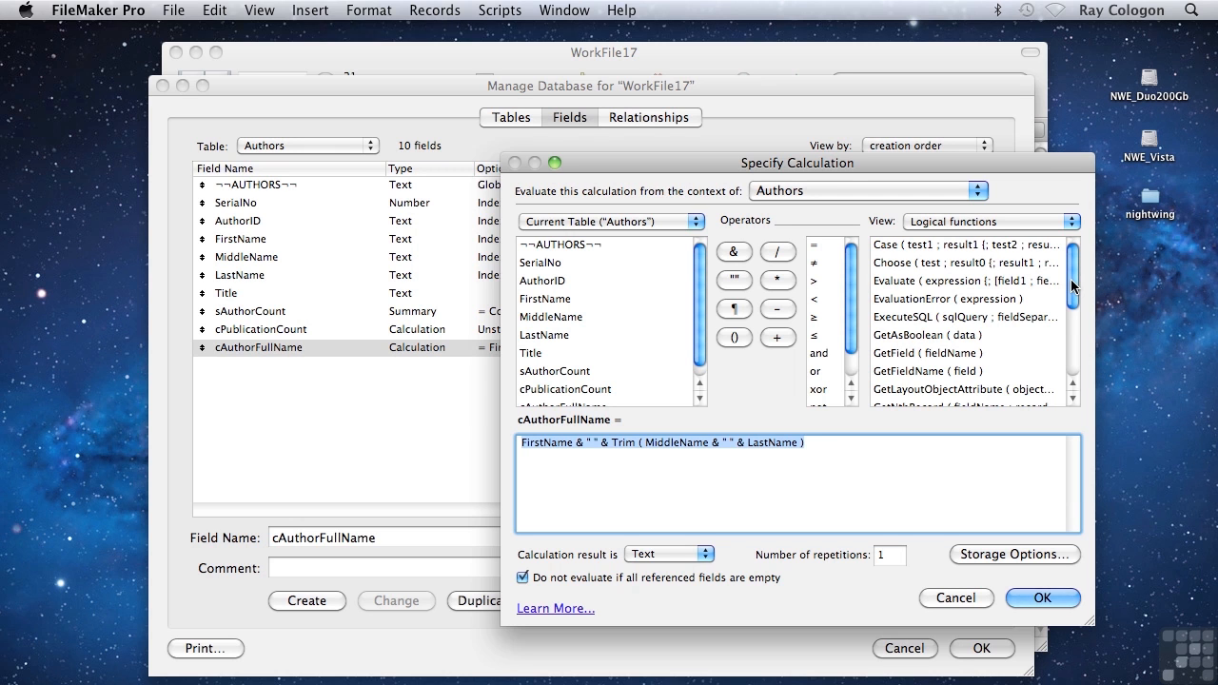
mouse_move(1030, 274)
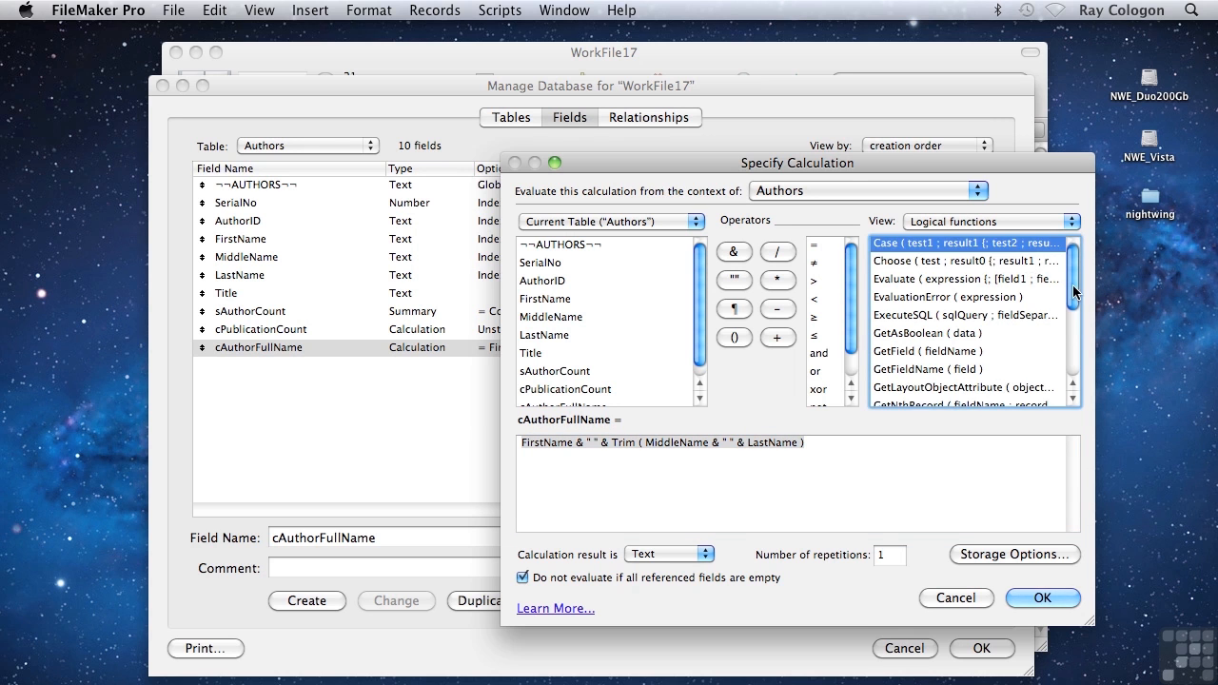
scroll(down, 3)
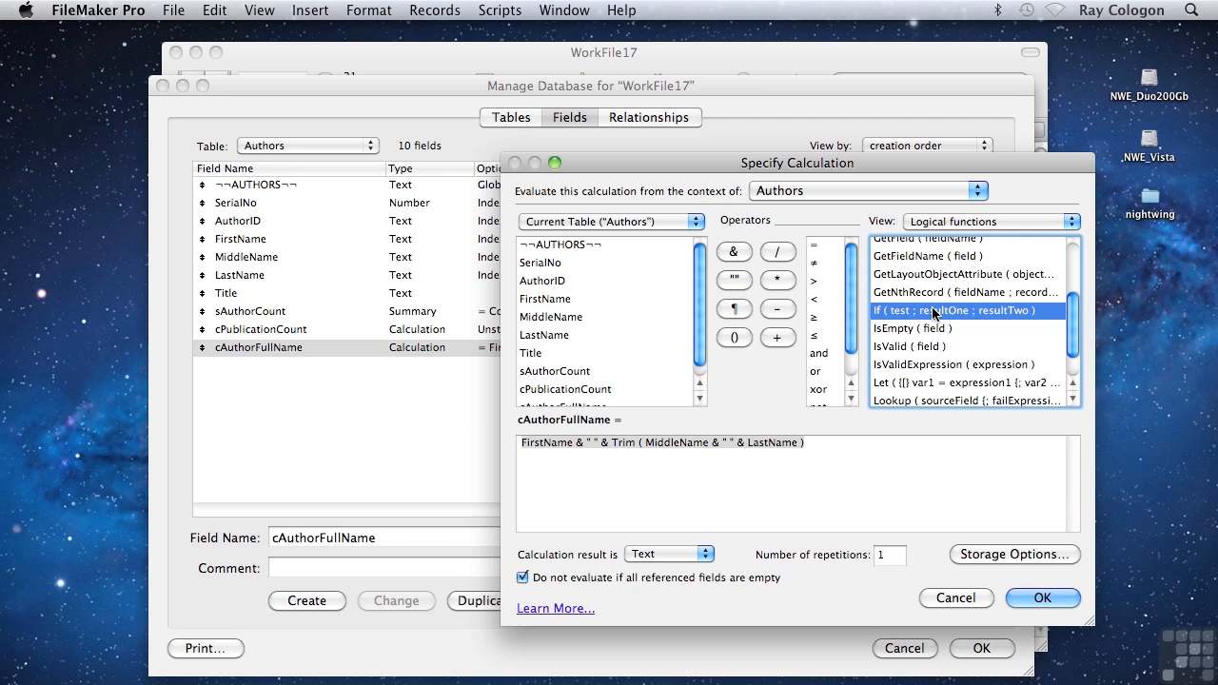
mouse_move(948, 522)
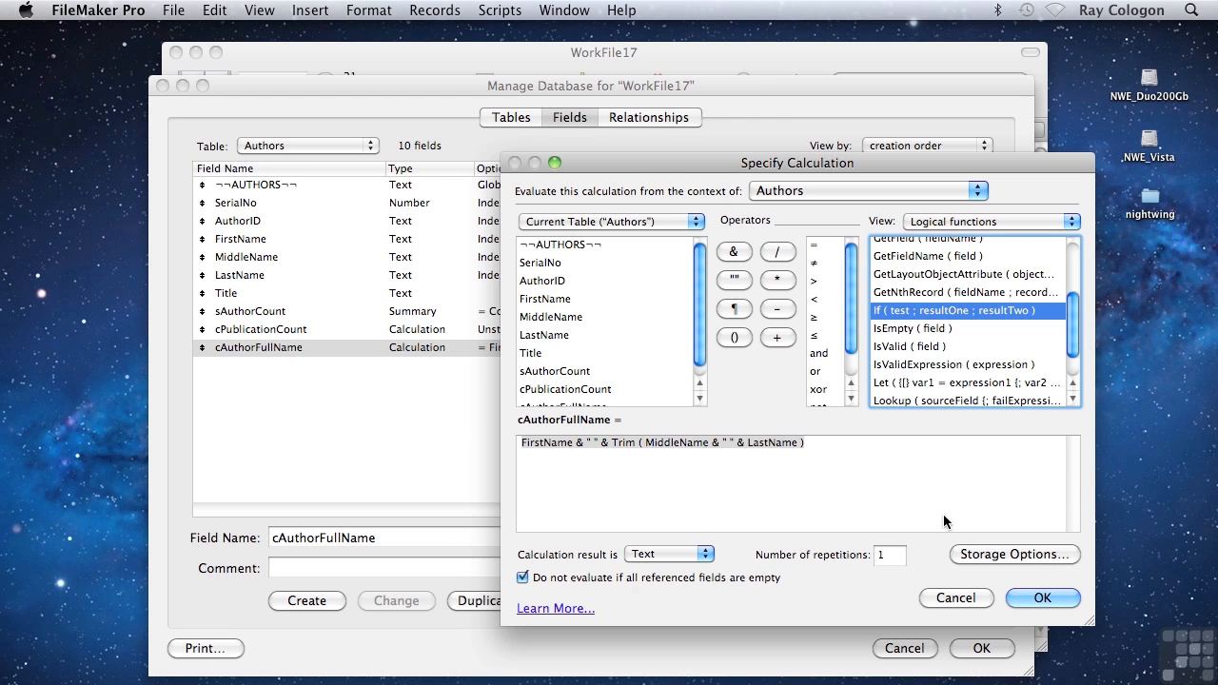
click(1043, 598)
text(cNewCalc)
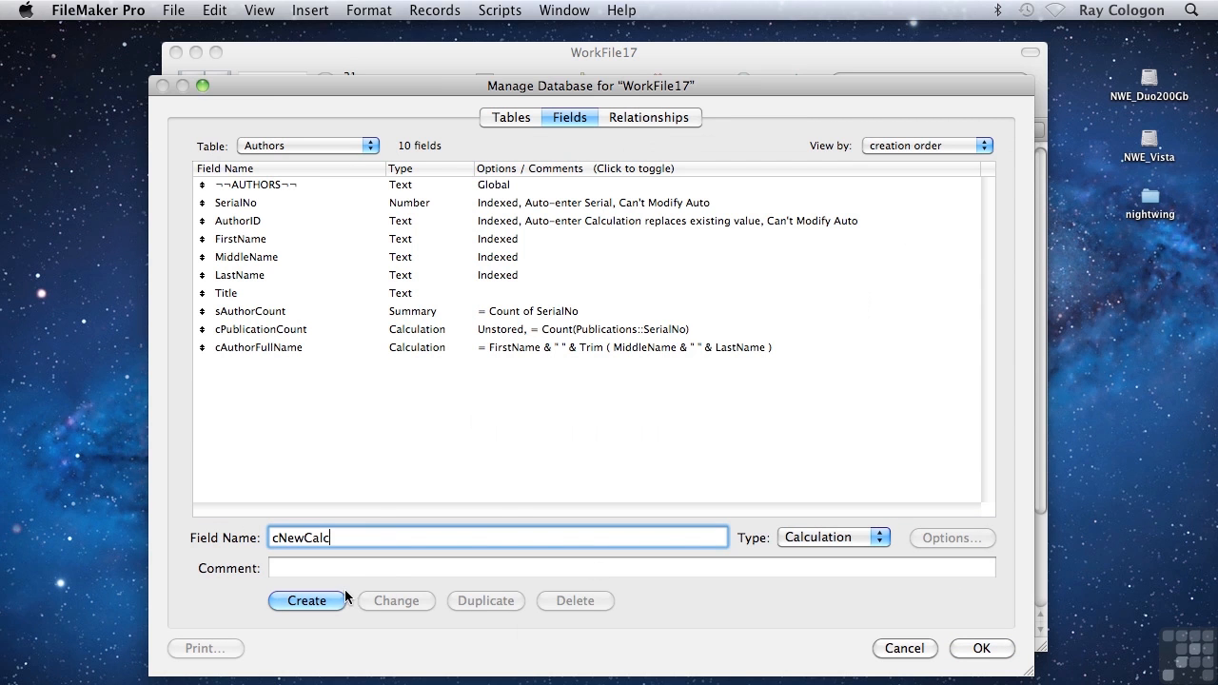
Create cNewCalc, insert the If function from the logical list and inspect its test/result placeholders
click(305, 601)
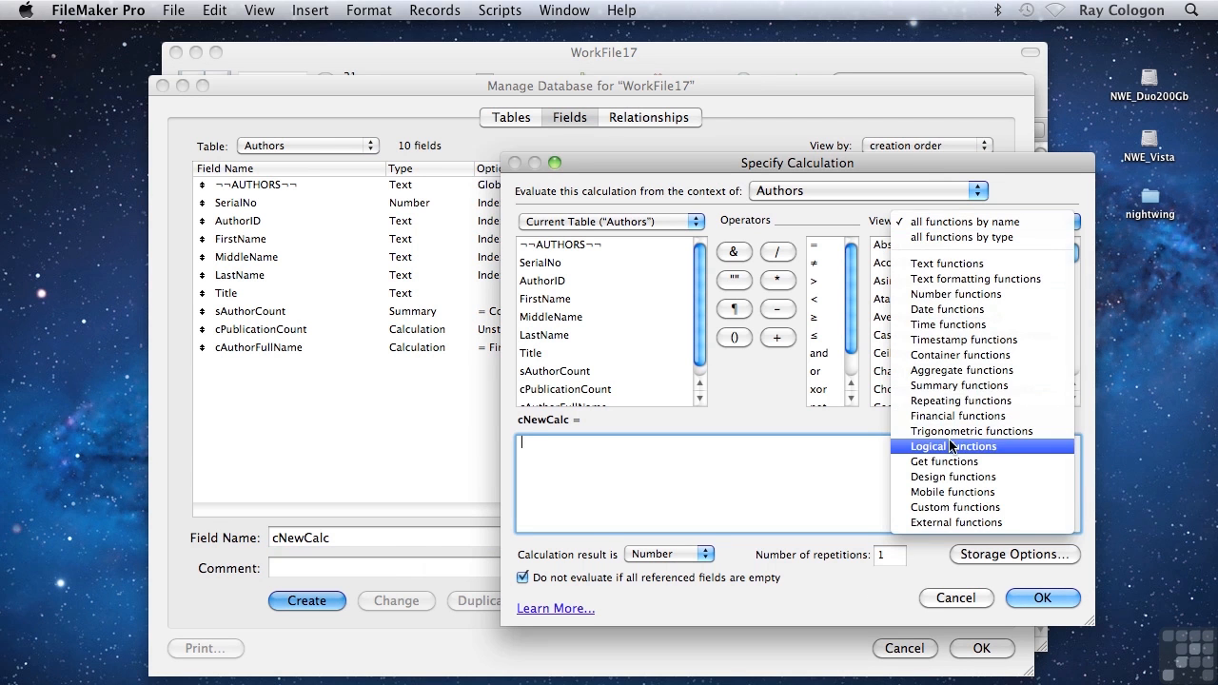
click(951, 446)
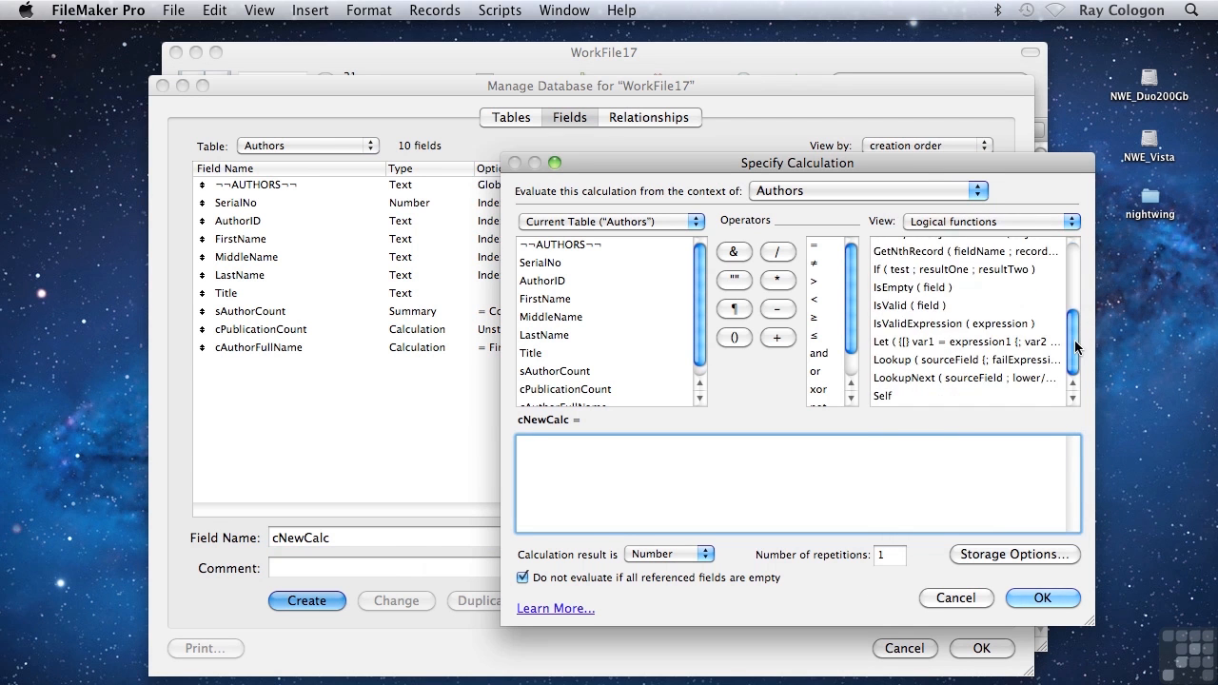
double_click(948, 270)
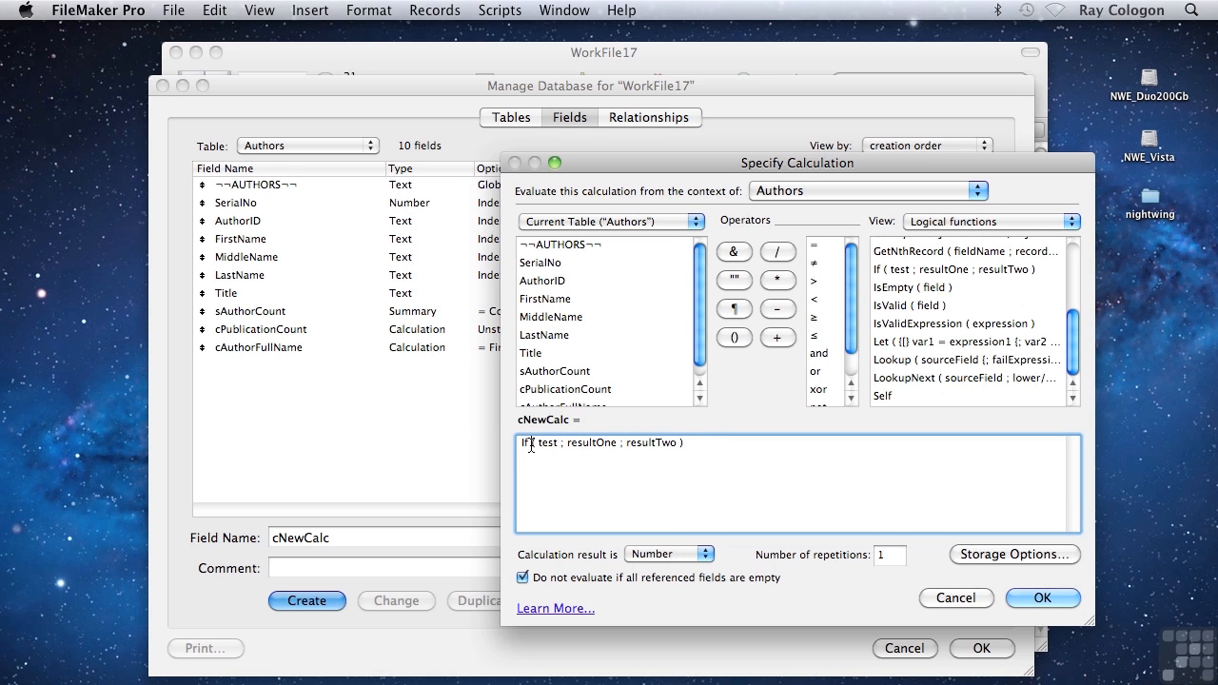
double_click(545, 442)
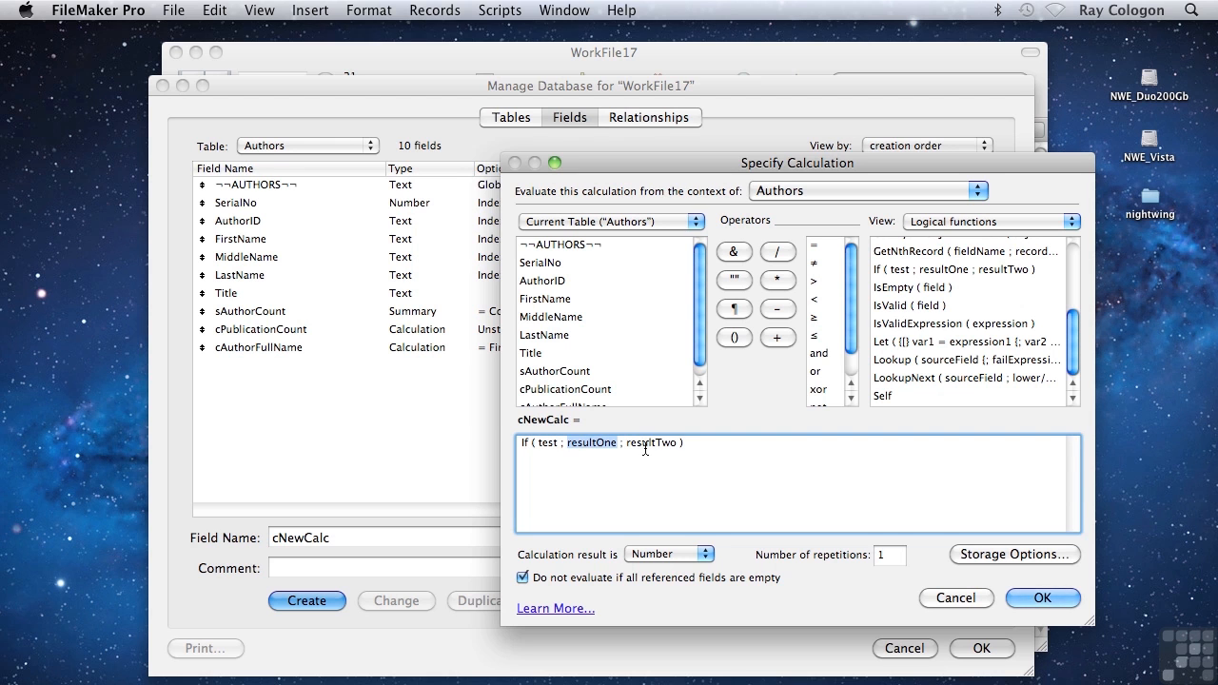
double_click(651, 442)
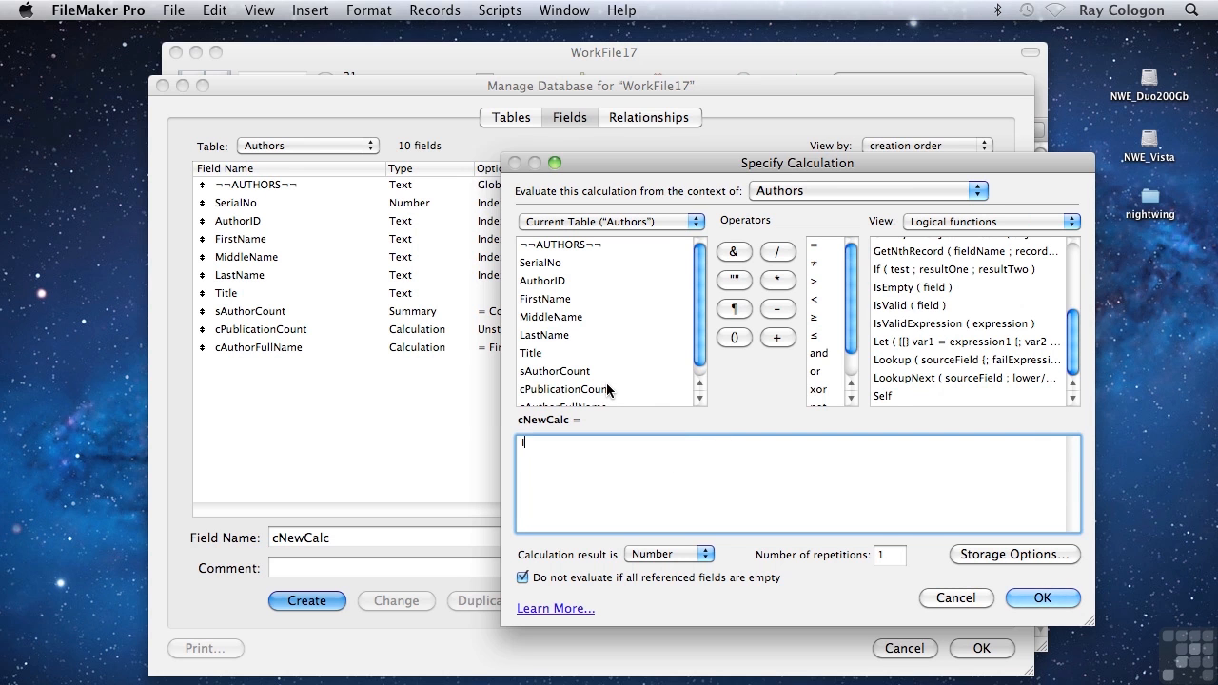
Enter the trial formula If(22 > 21; "Yes"; "No") and adjust it to If(21 > 22; "Yes"; "No")
text(If(22 >)
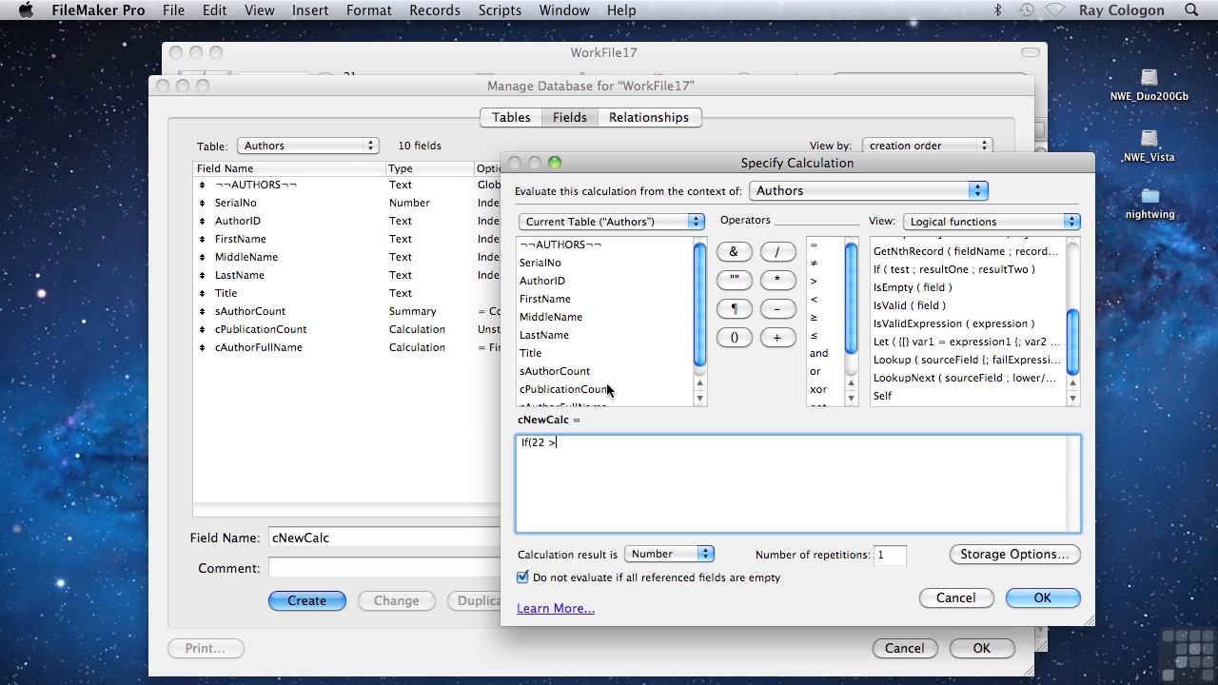
text(21; ")
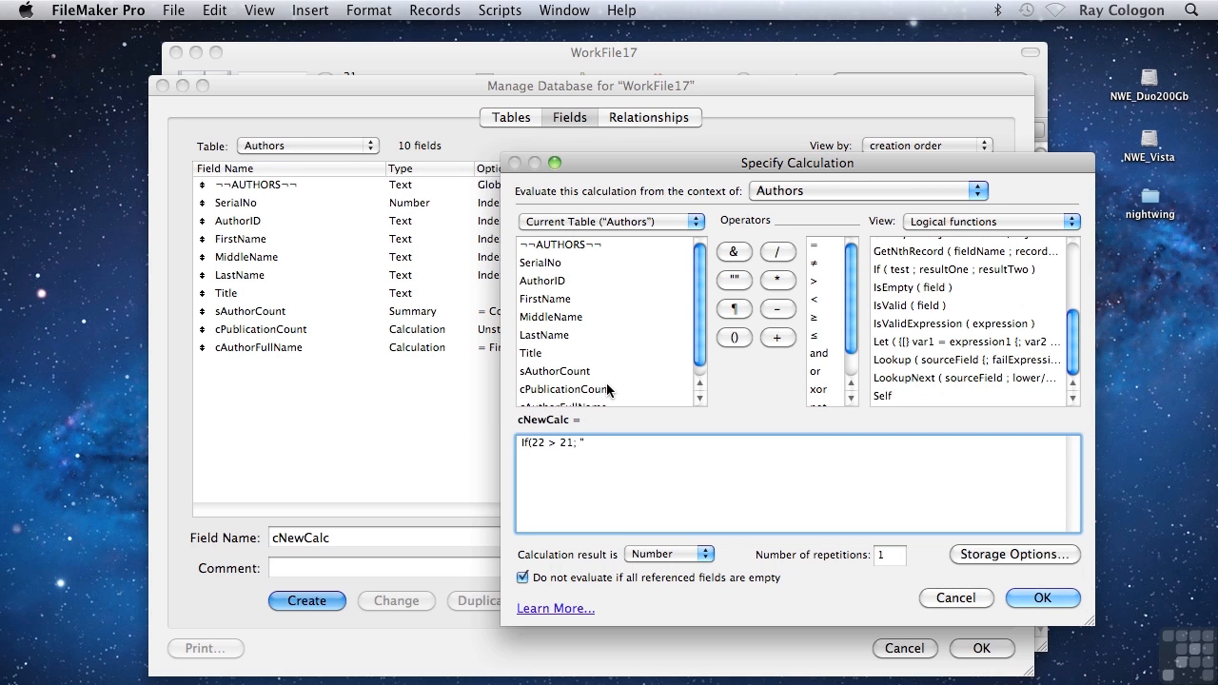
text(Yes"; "No)
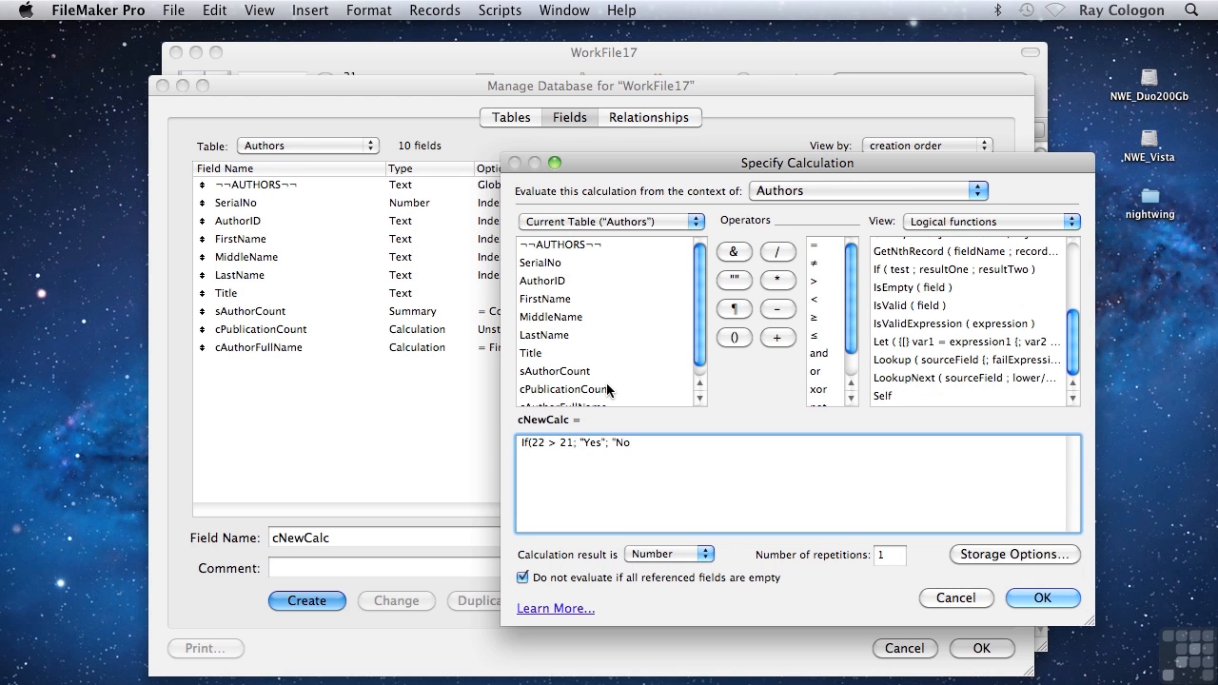
click(531, 442)
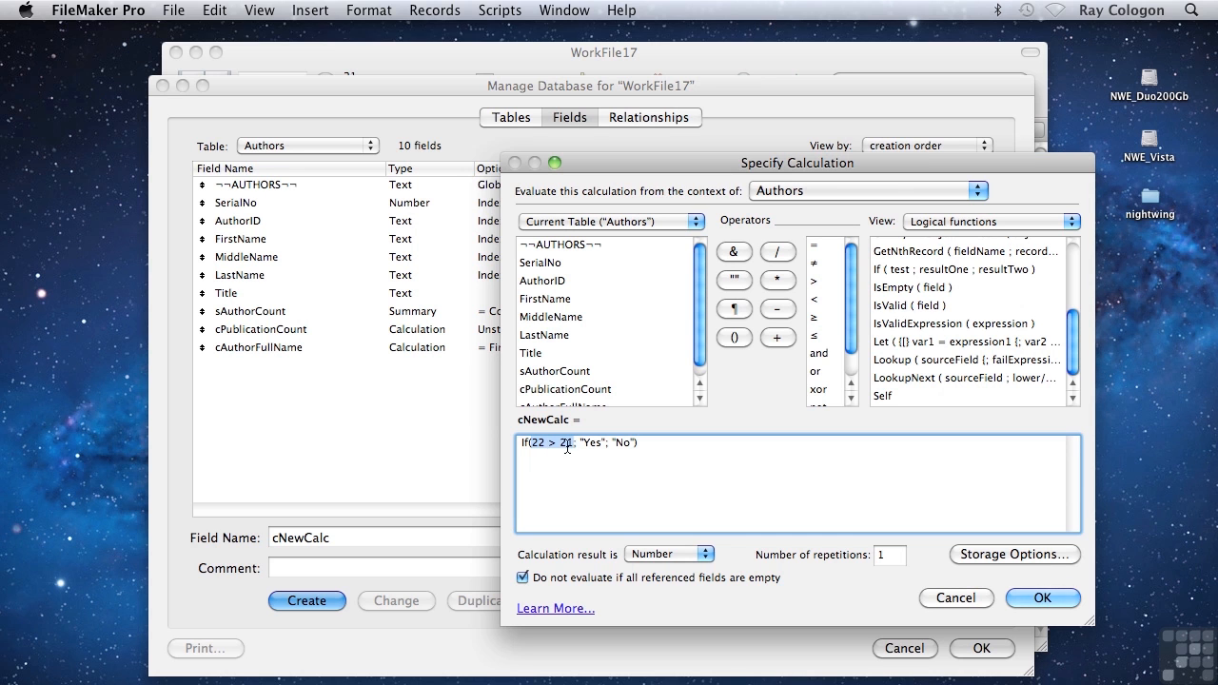
text(1)
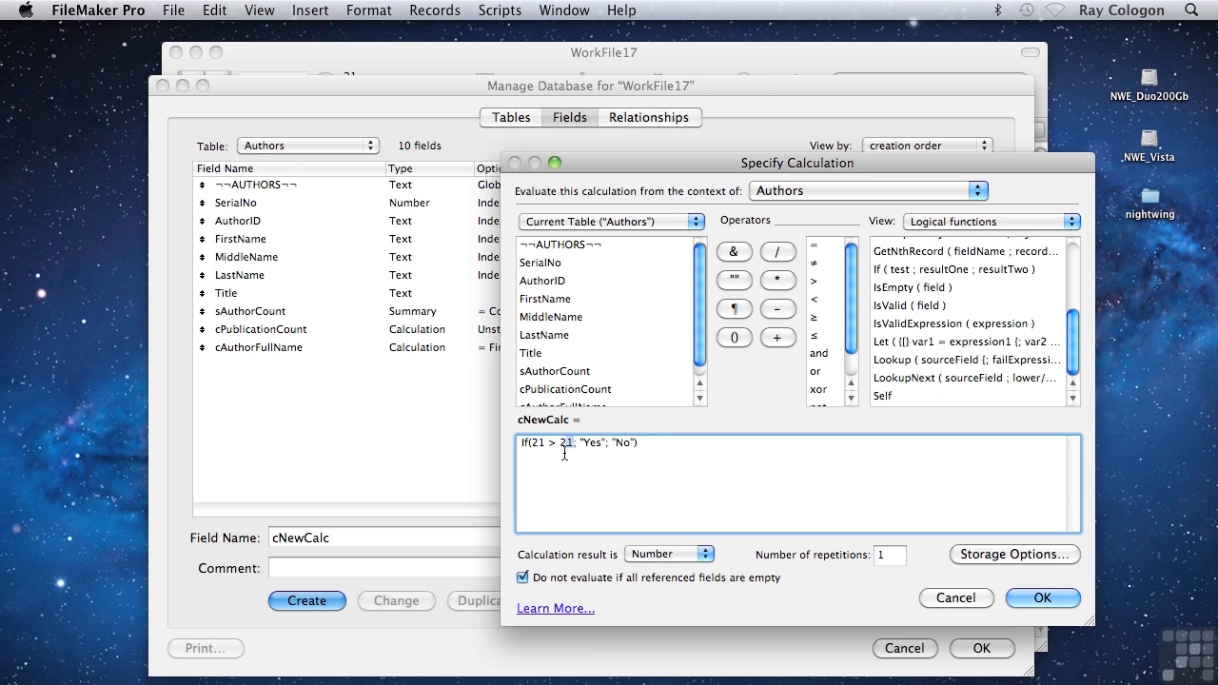
text(2)
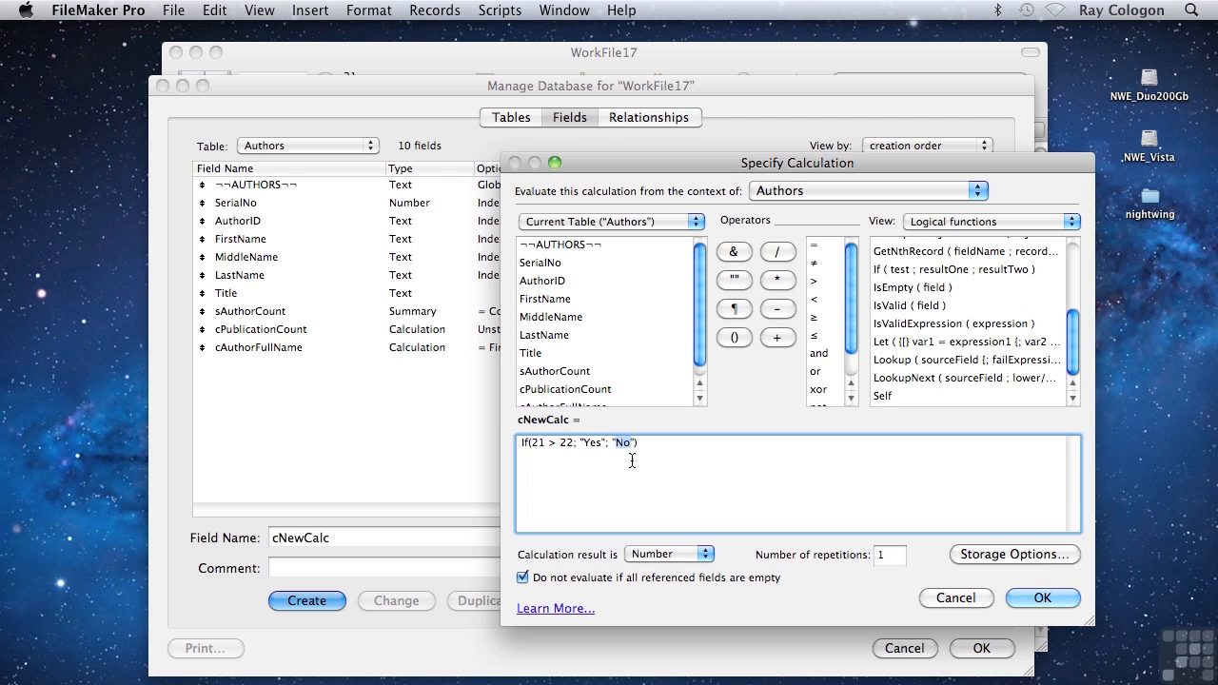
mouse_move(638, 476)
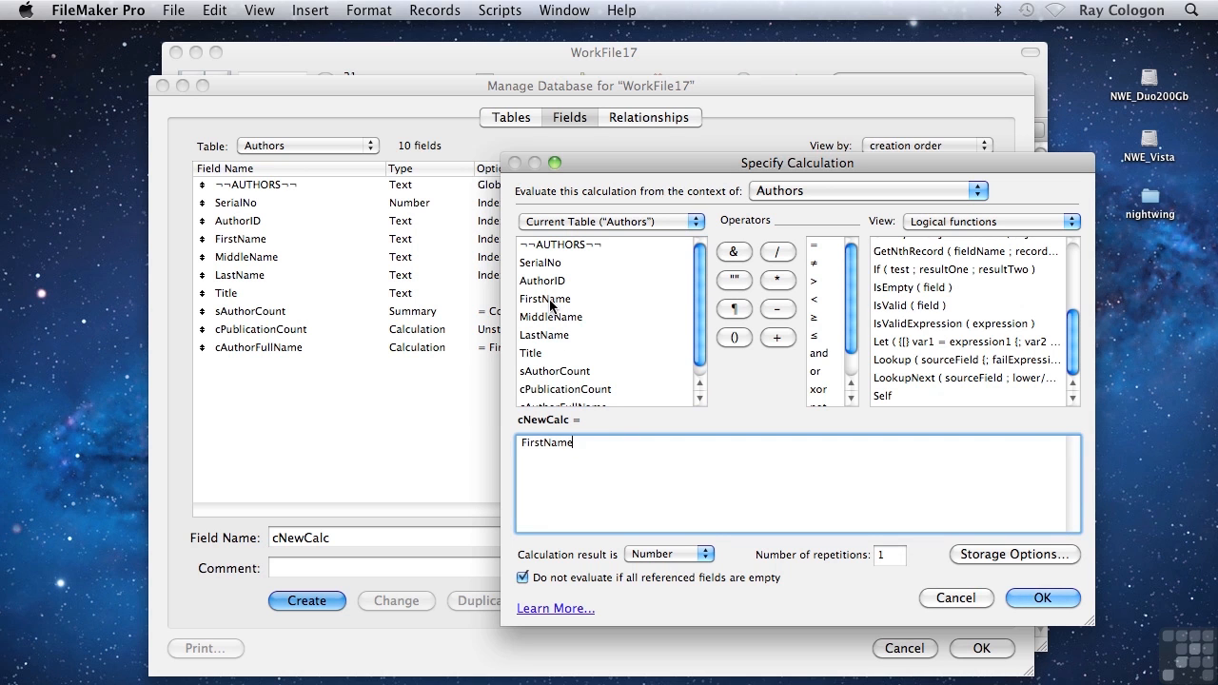
mouse_move(733, 278)
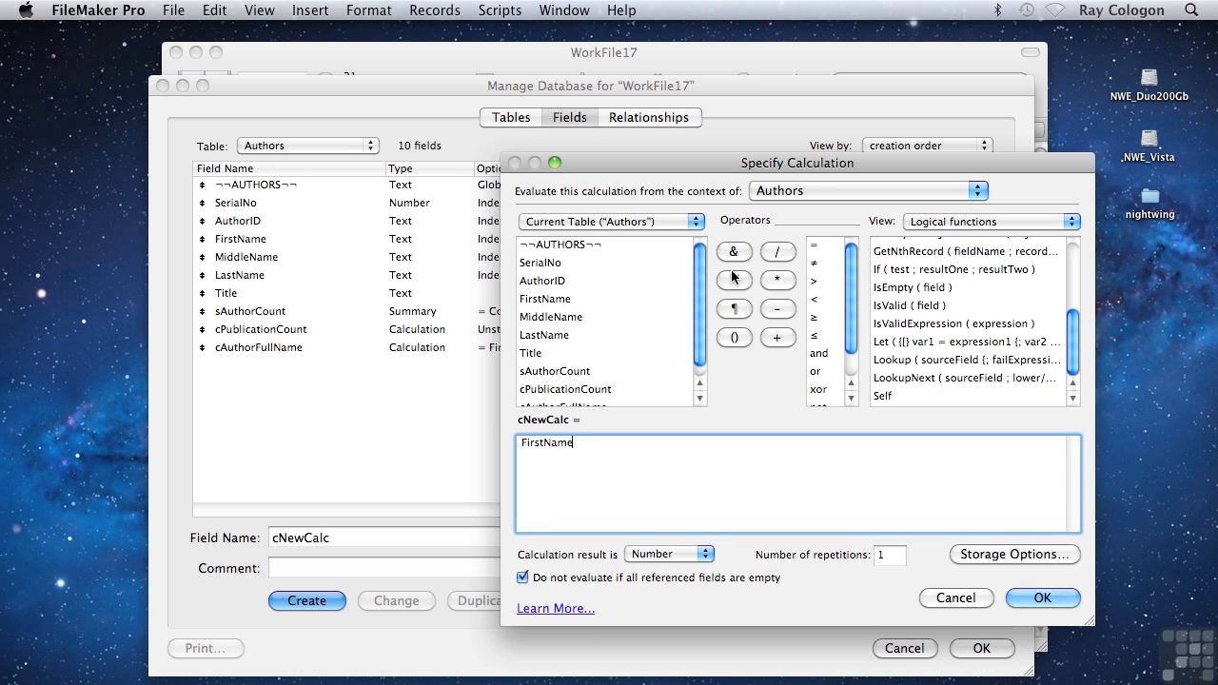
Build FirstName & If(IsEmpty(MiddleName); using the & operator, IsEmpty function and MiddleName field
click(735, 251)
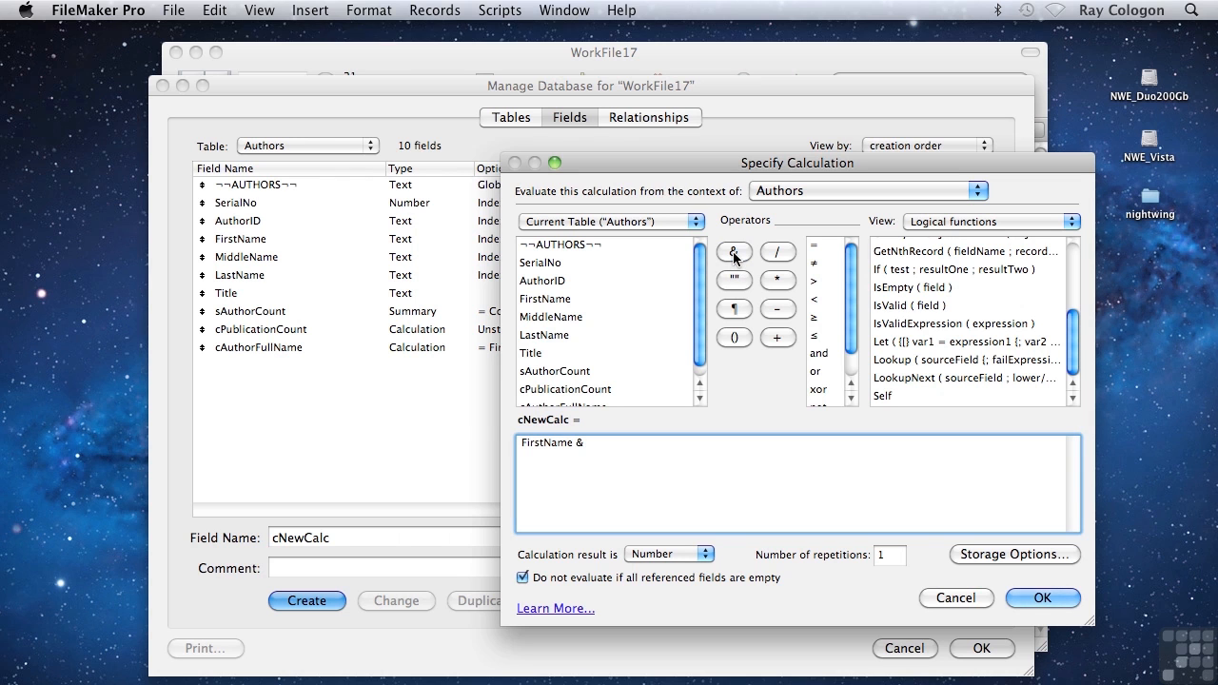
scroll(down, 3)
text( If()
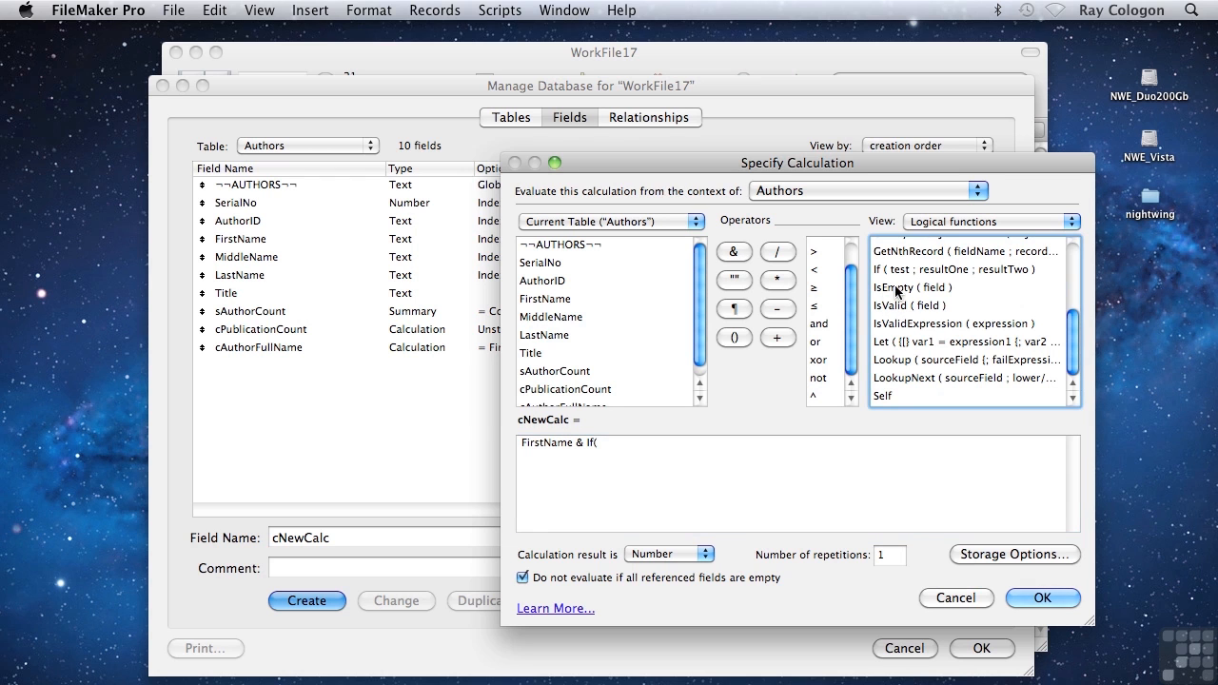
click(912, 287)
text(IsEmpty()
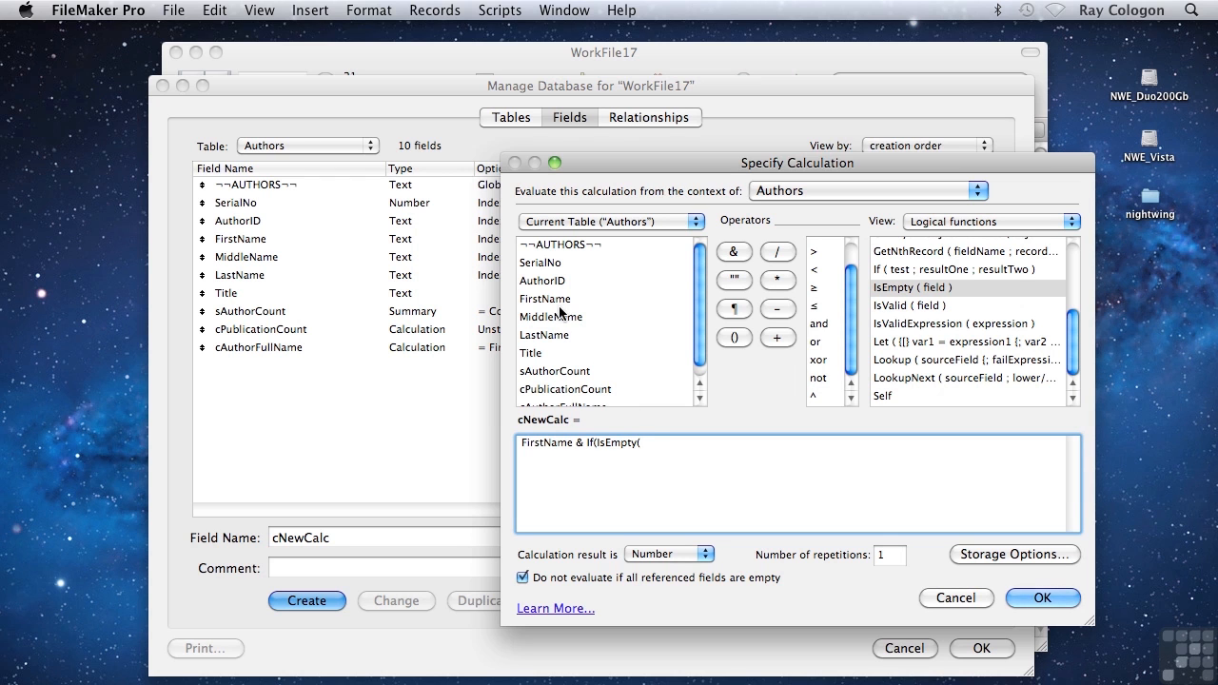
double_click(552, 316)
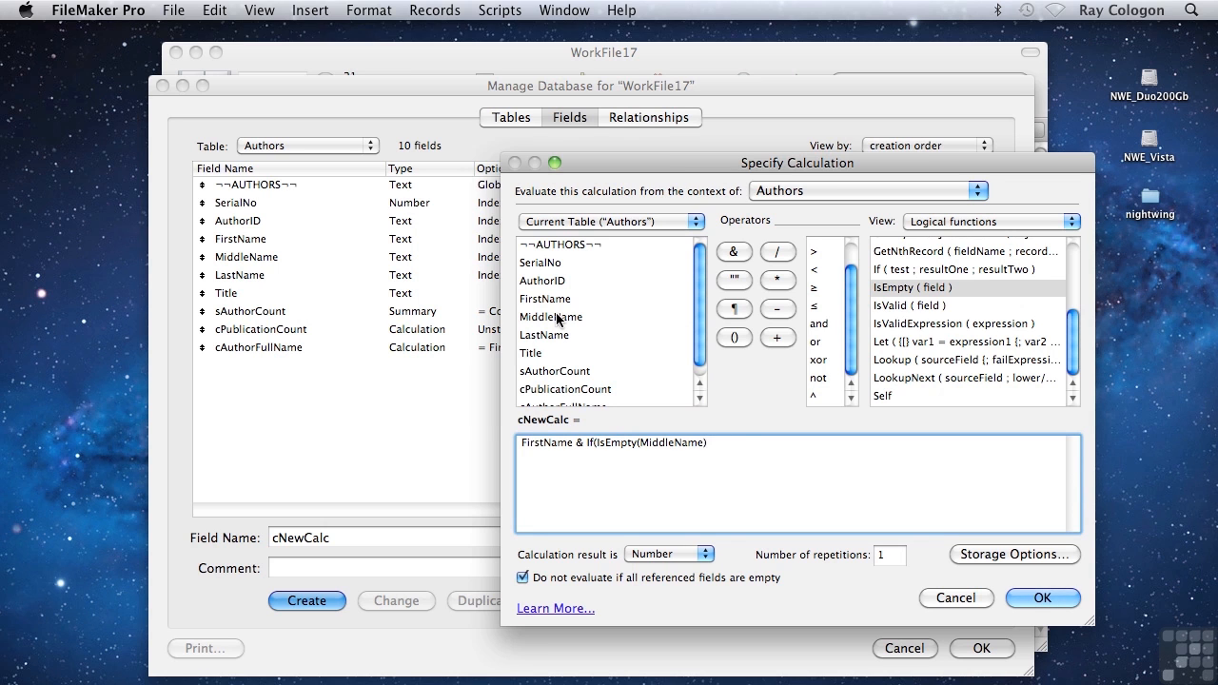
text(;)
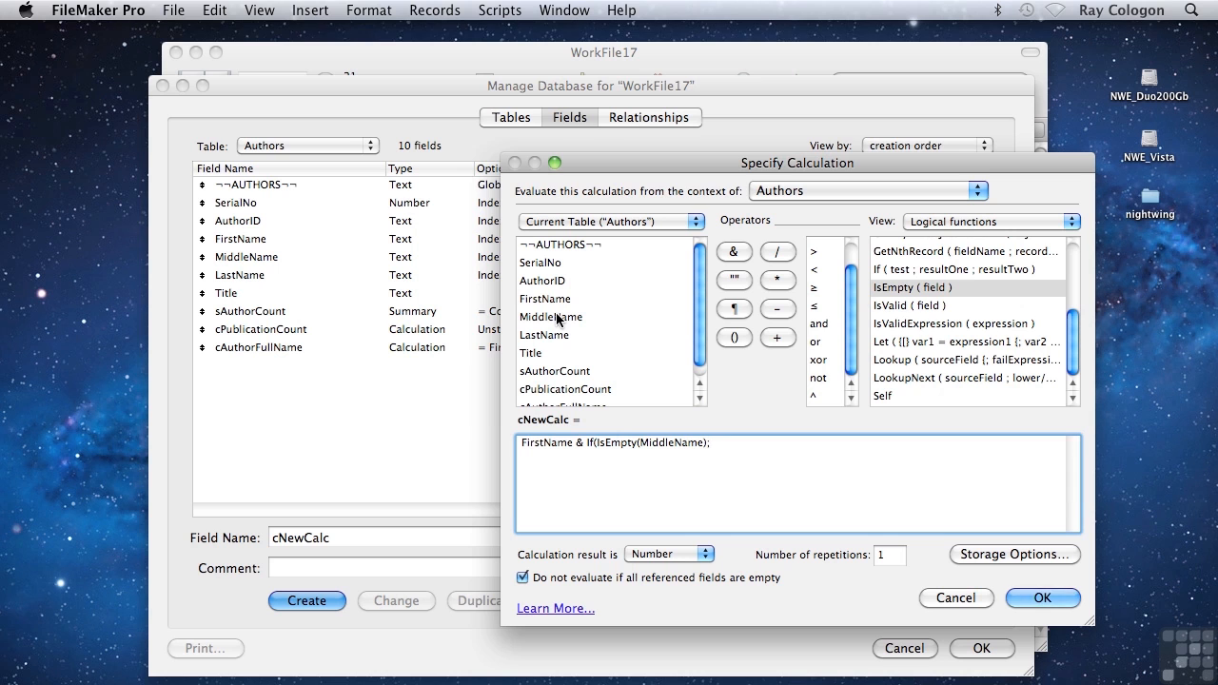
mouse_move(556, 320)
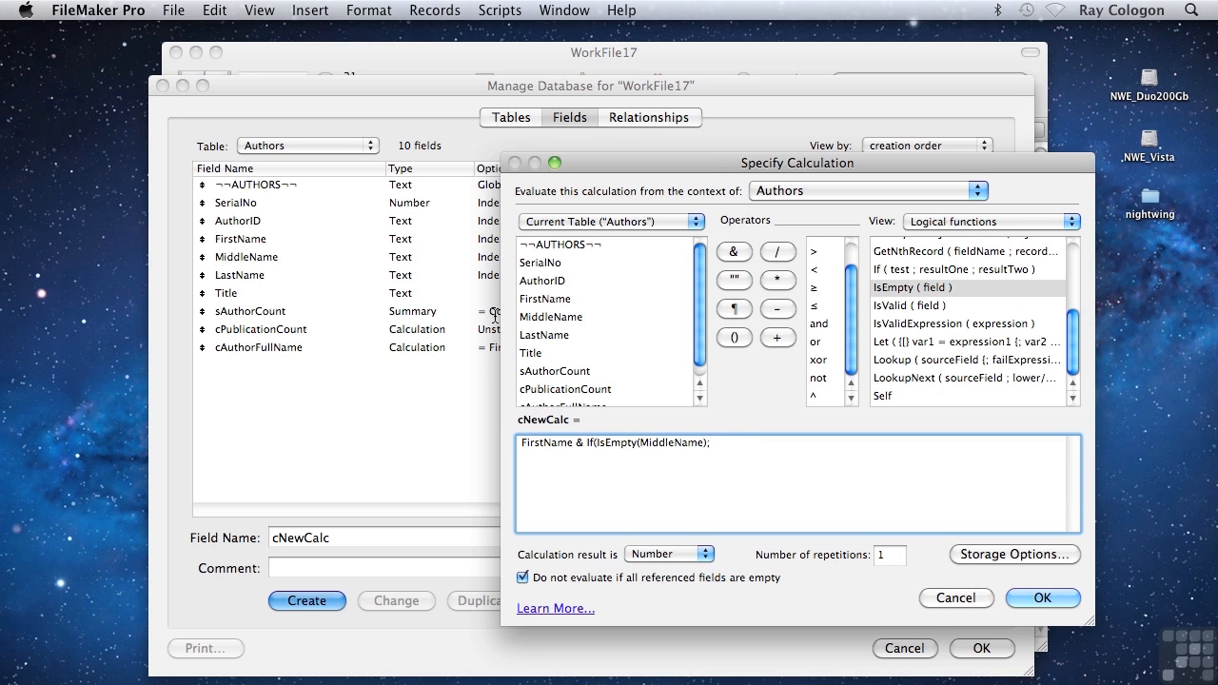
mouse_move(596, 445)
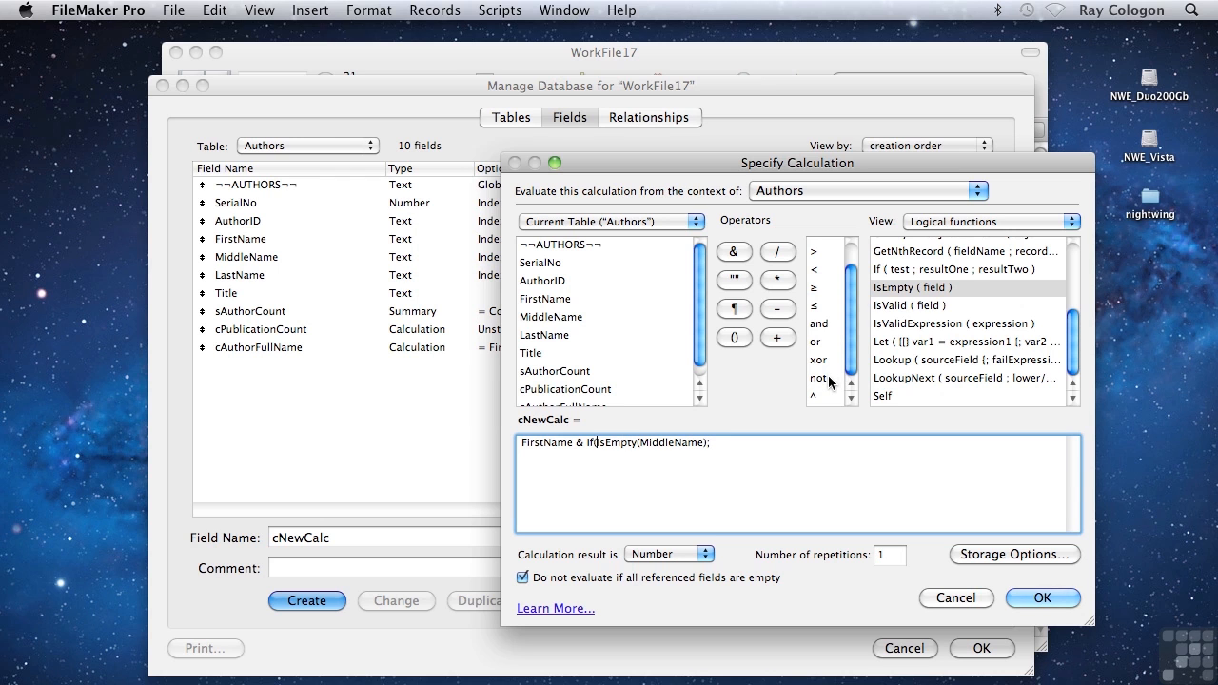
Negate the test to not IsEmpty(MiddleName) and make the true result " " & MiddleName)
click(819, 377)
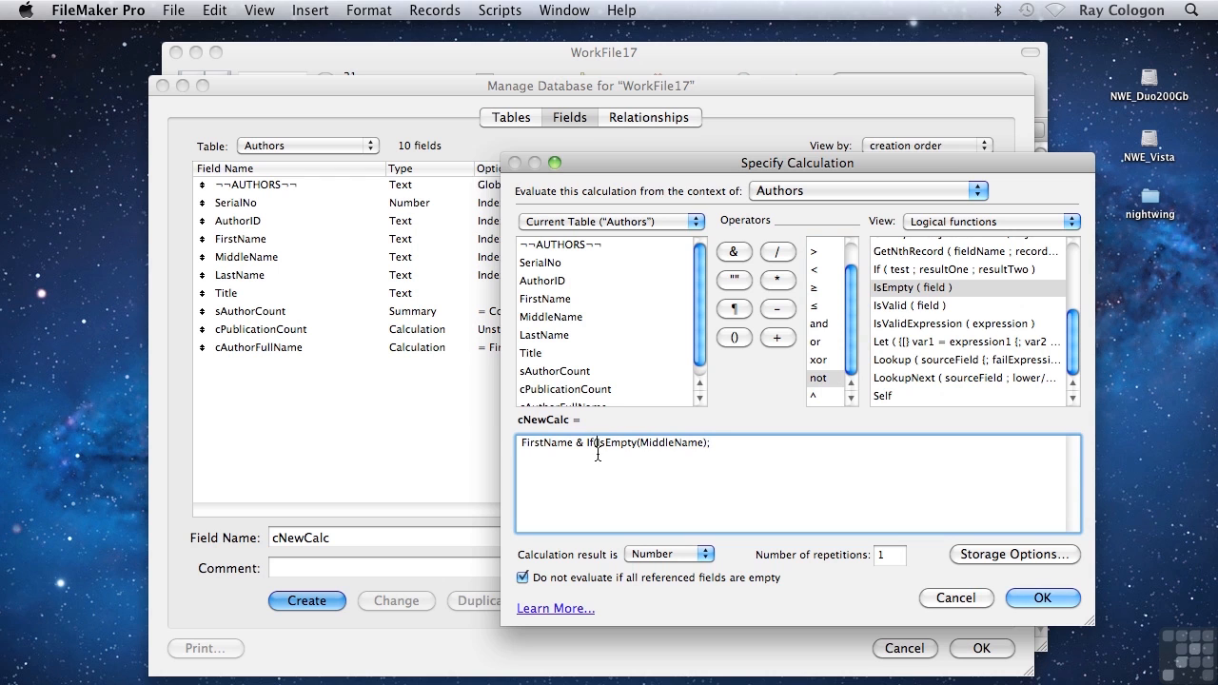
text((not)
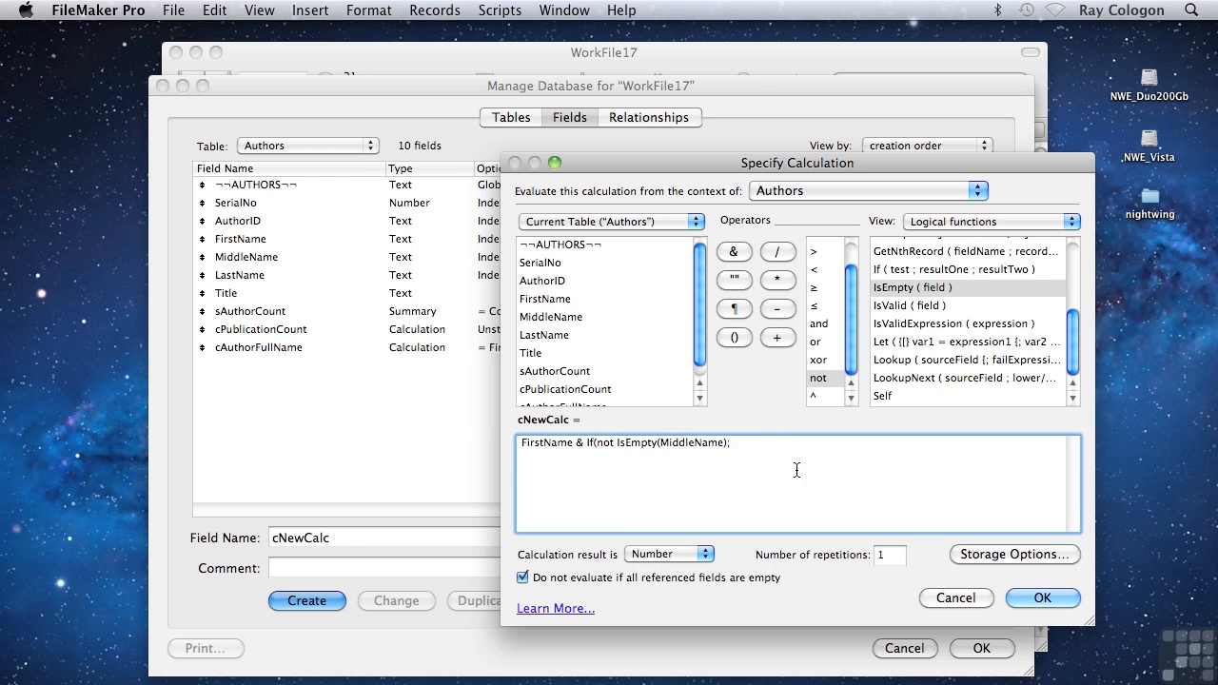
mouse_move(761, 451)
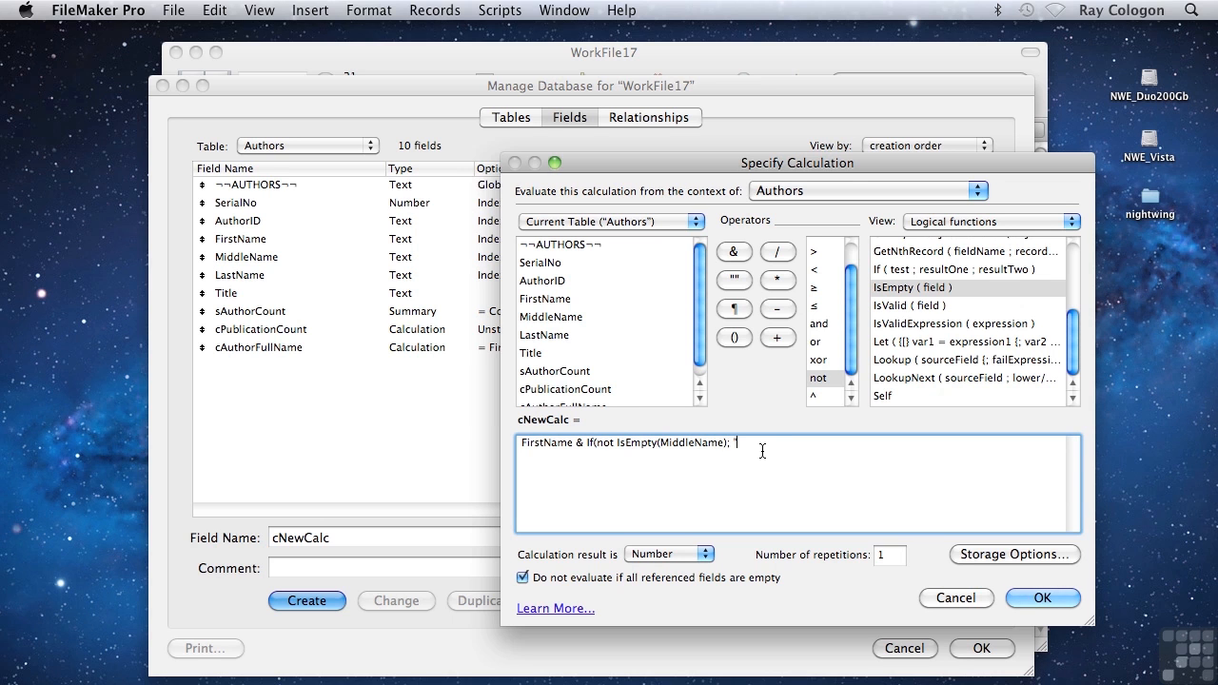
text(" ")
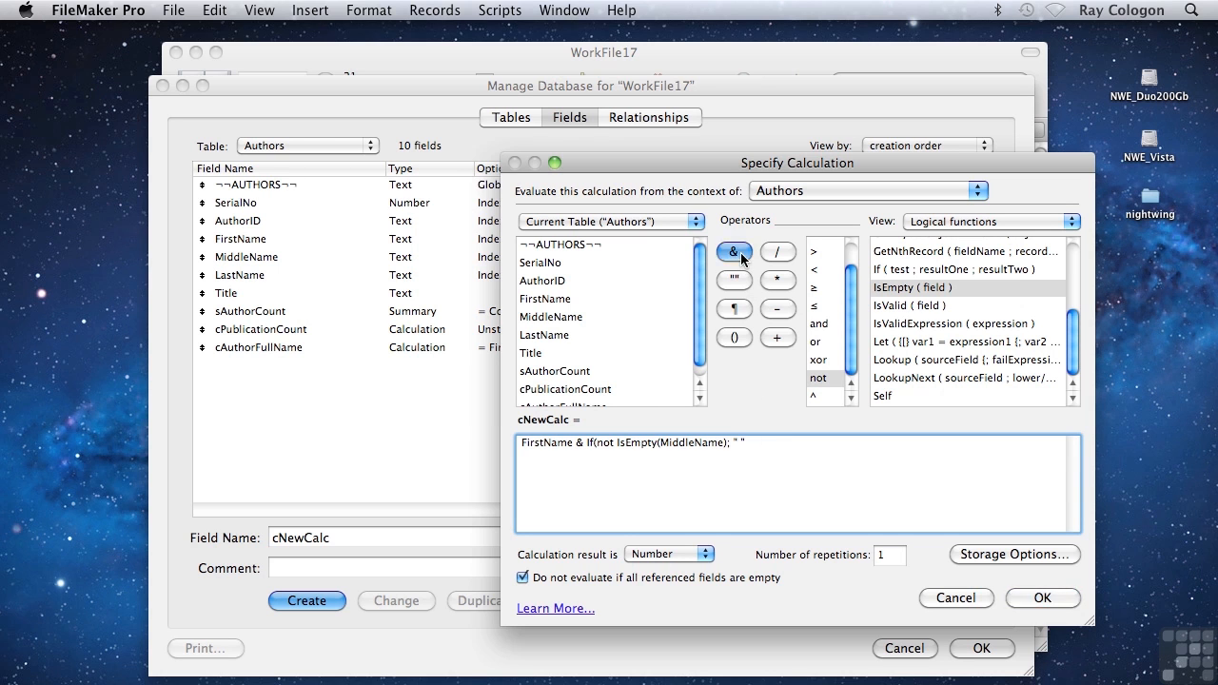
click(733, 251)
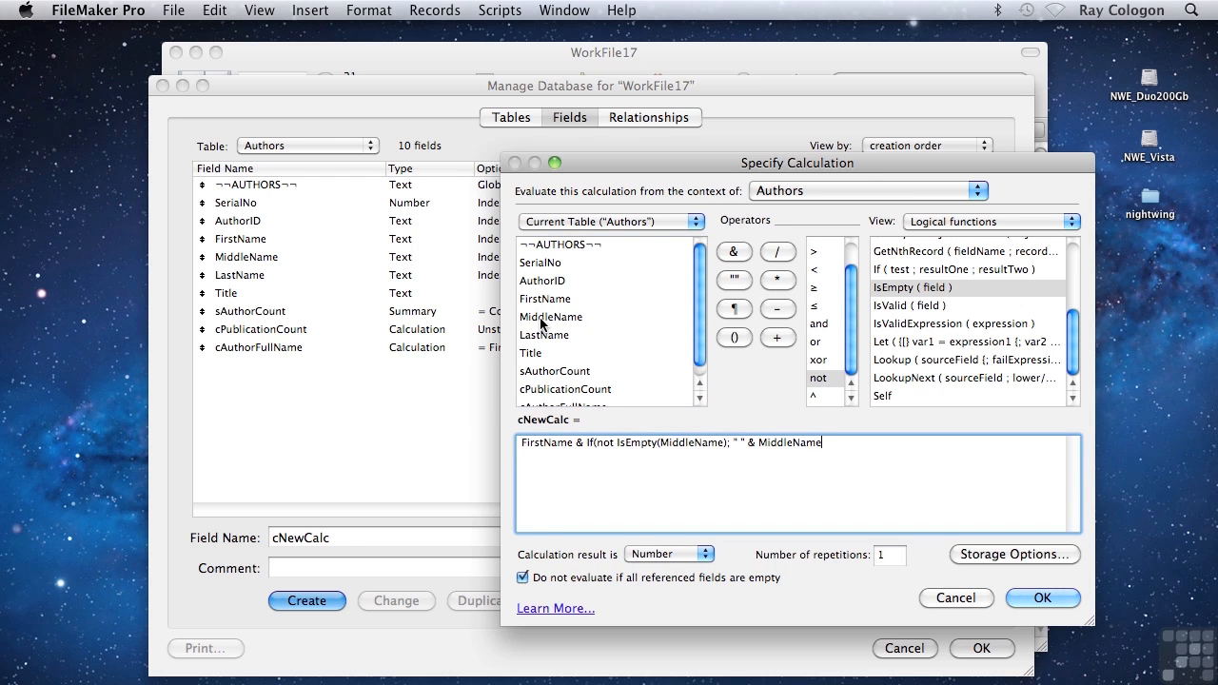
mouse_move(733, 442)
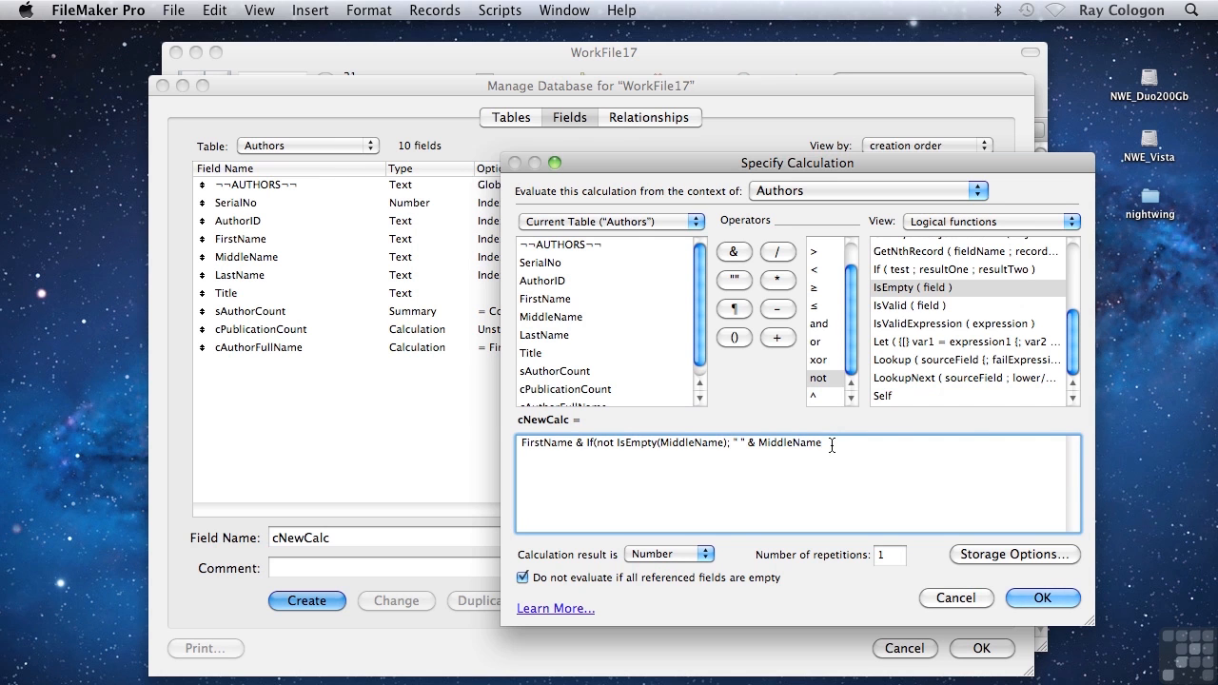
text())
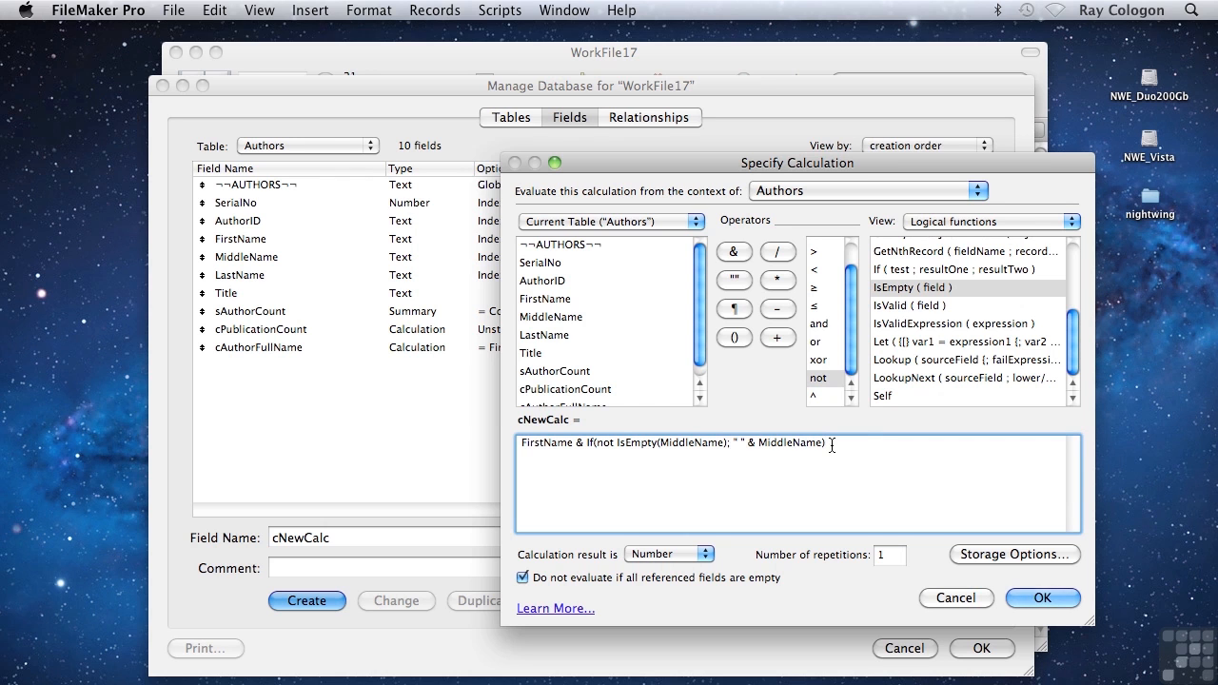
mouse_move(779, 351)
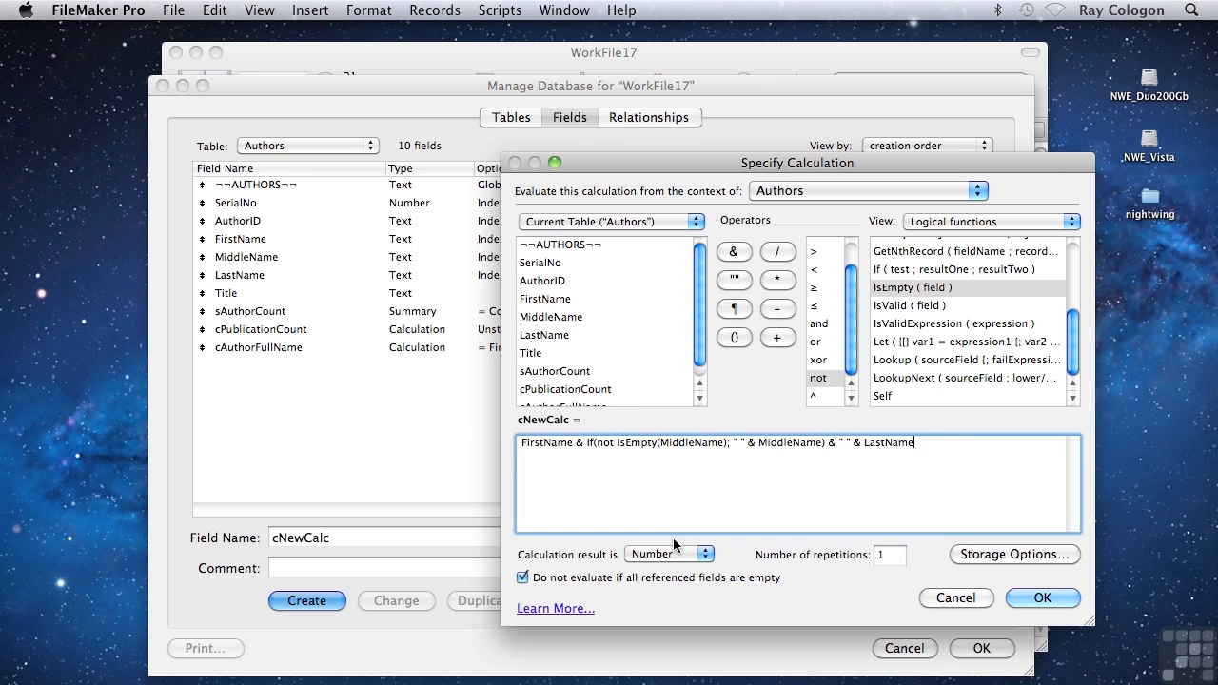
Set the calculation result to Text and save cNewCalc, closing Manage Database
click(670, 554)
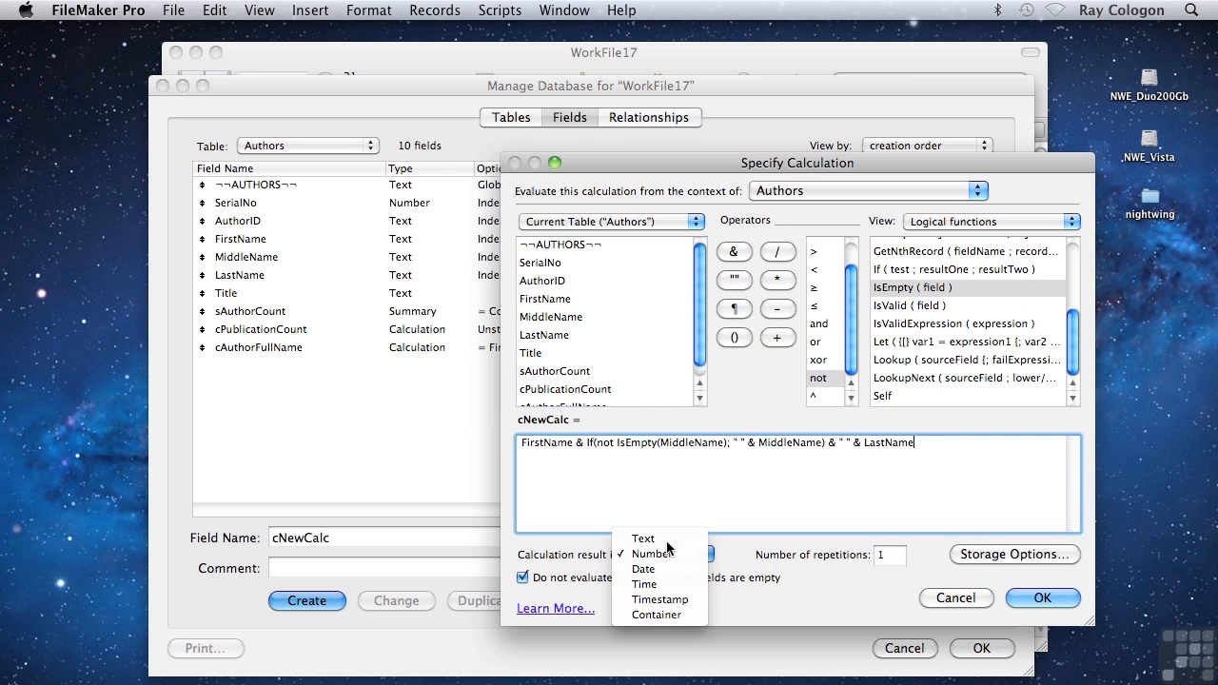
click(643, 537)
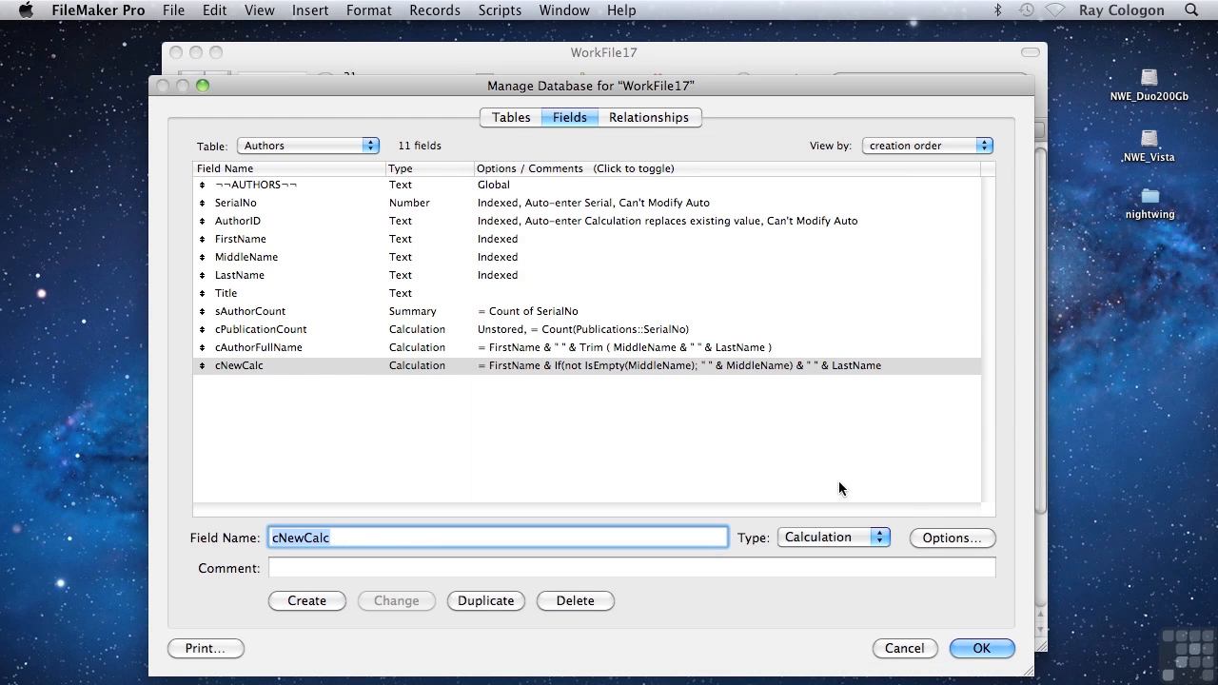
mouse_move(266, 376)
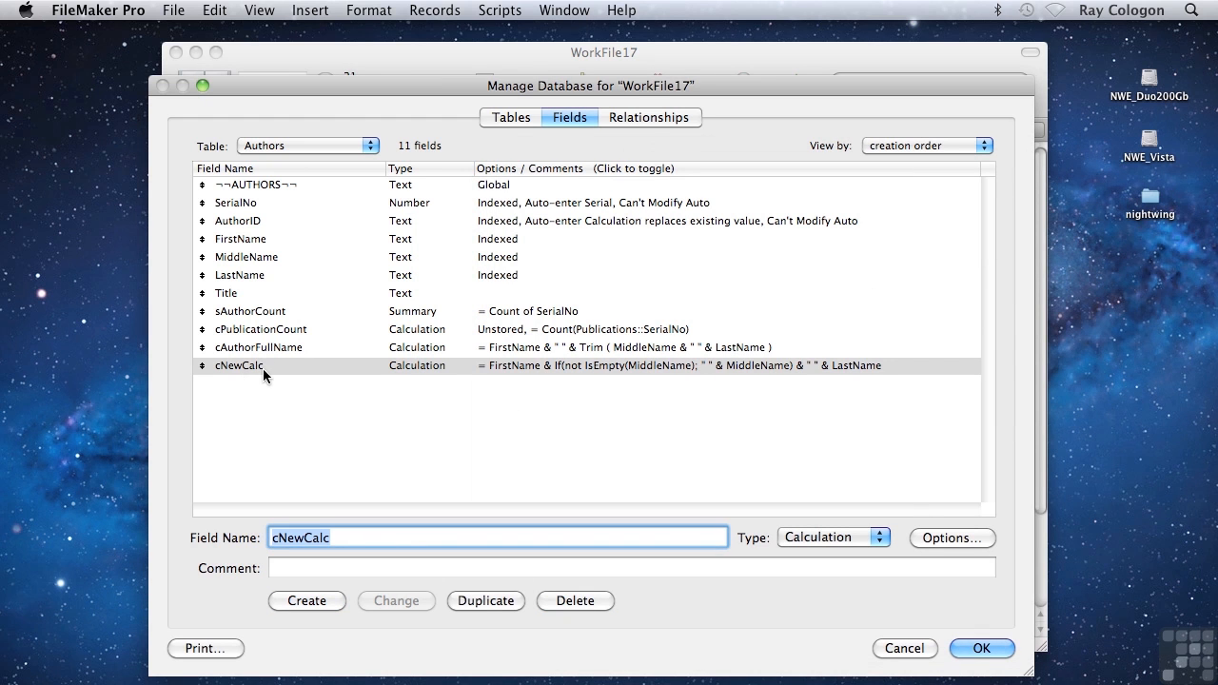
mouse_move(529, 373)
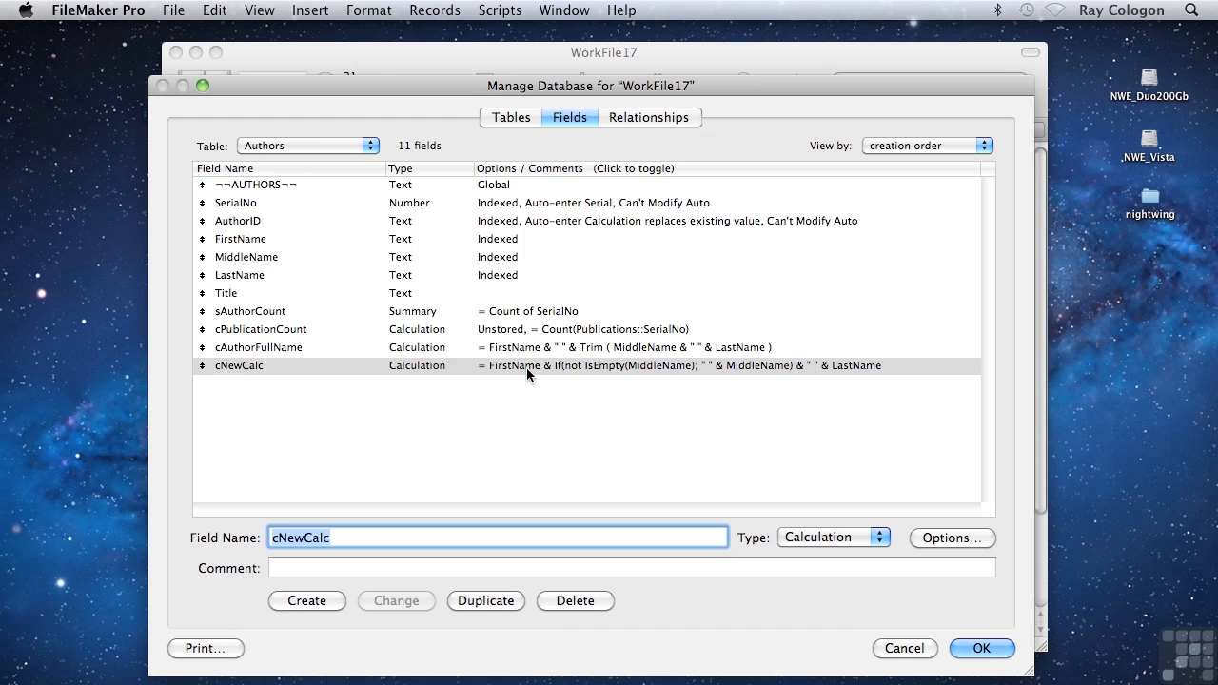
mouse_move(704, 369)
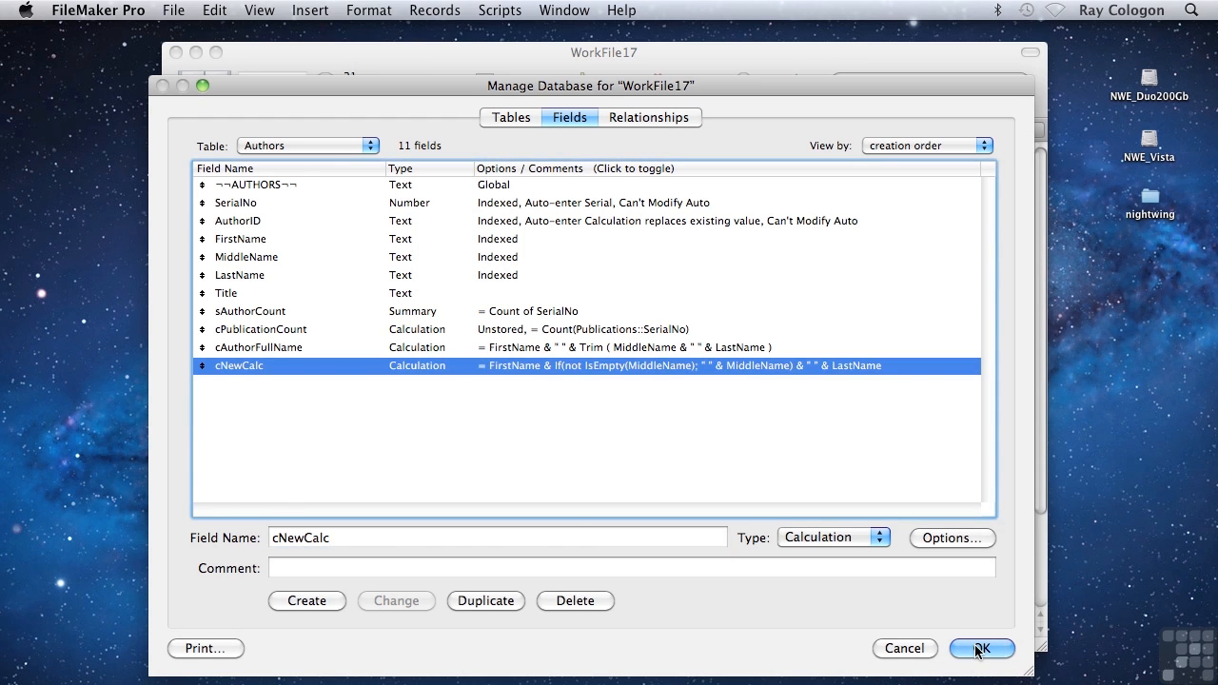
click(982, 647)
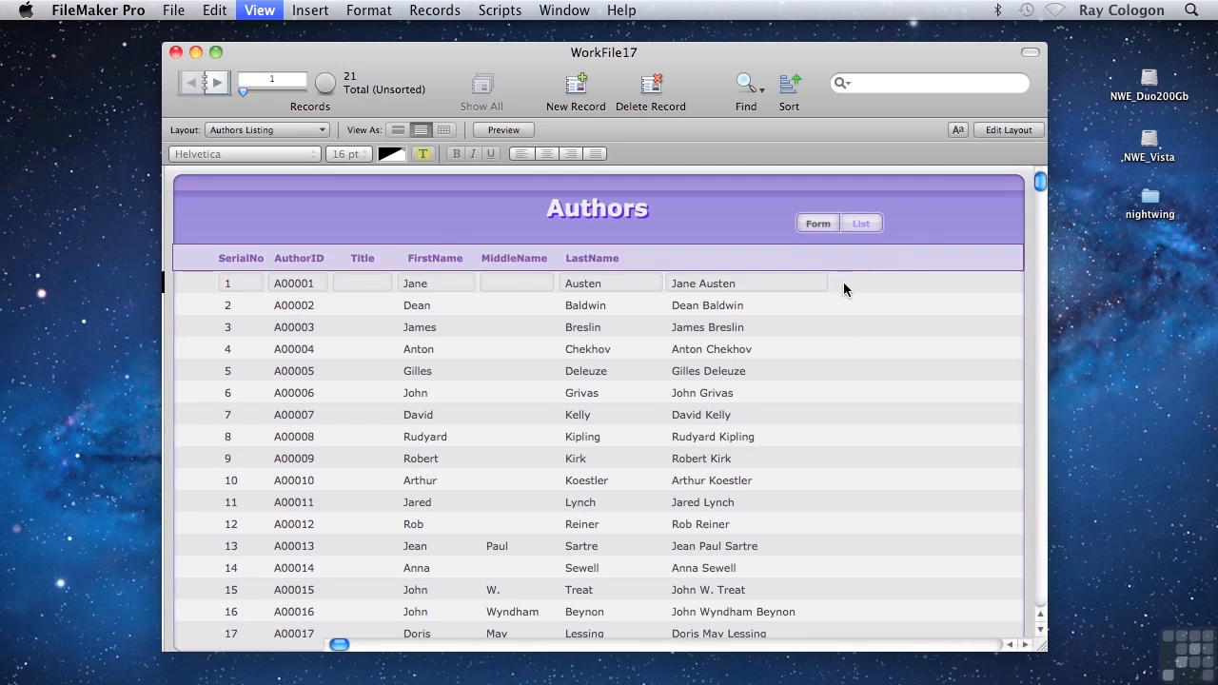
Place cNewCalc beside cAuthorFullName on the Authors Listing layout and return to Browse mode
click(1009, 129)
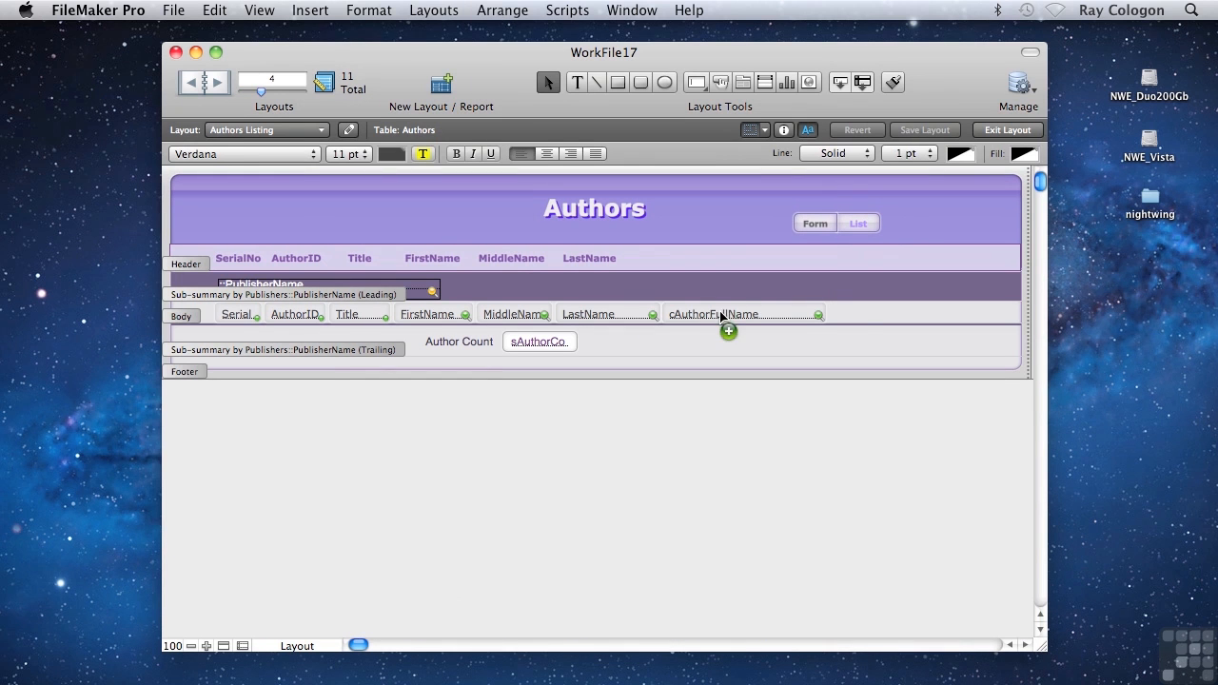
click(723, 314)
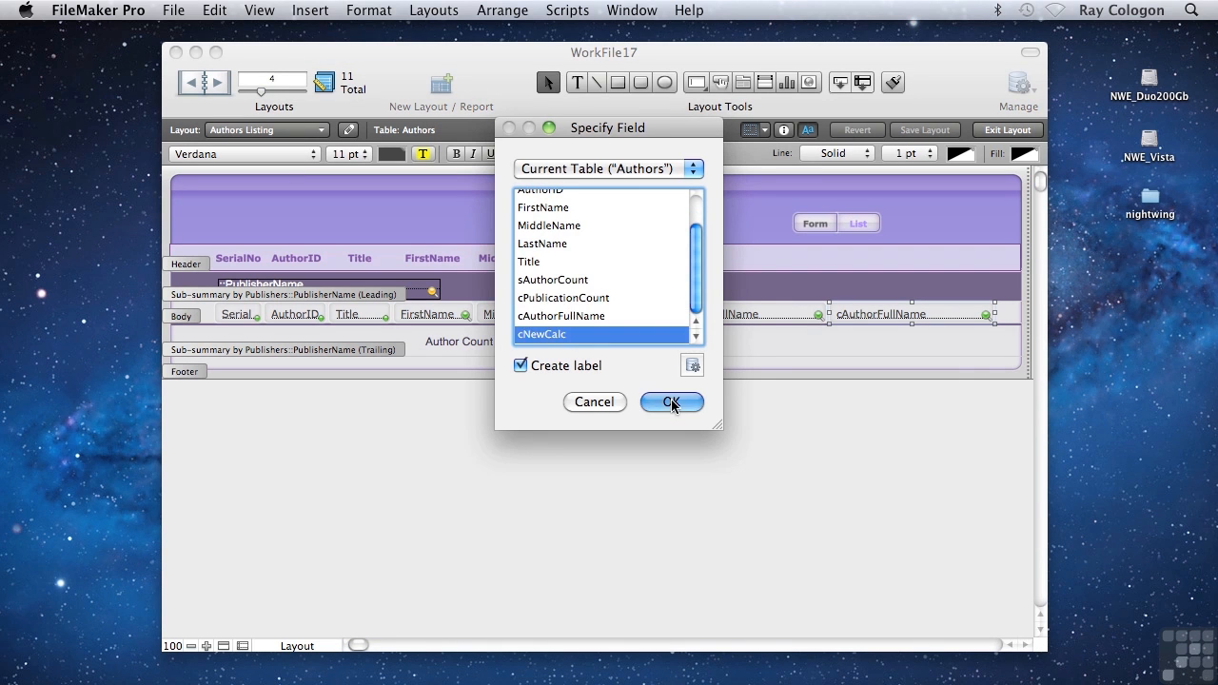
click(671, 402)
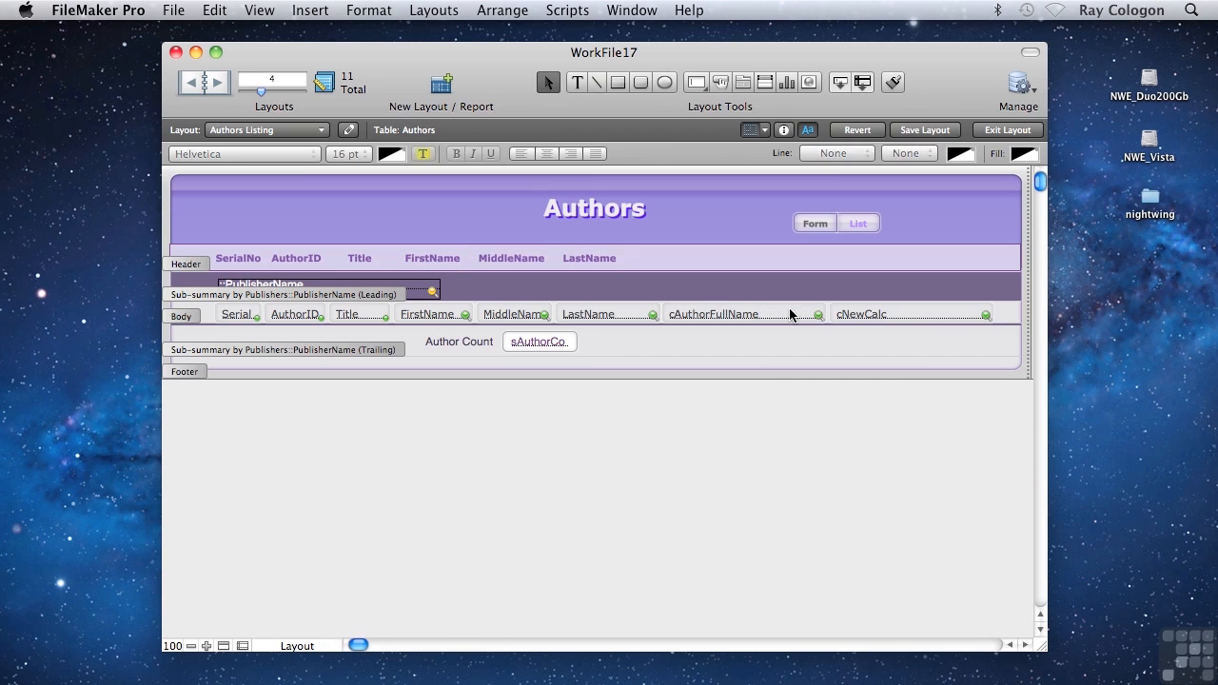
click(1007, 129)
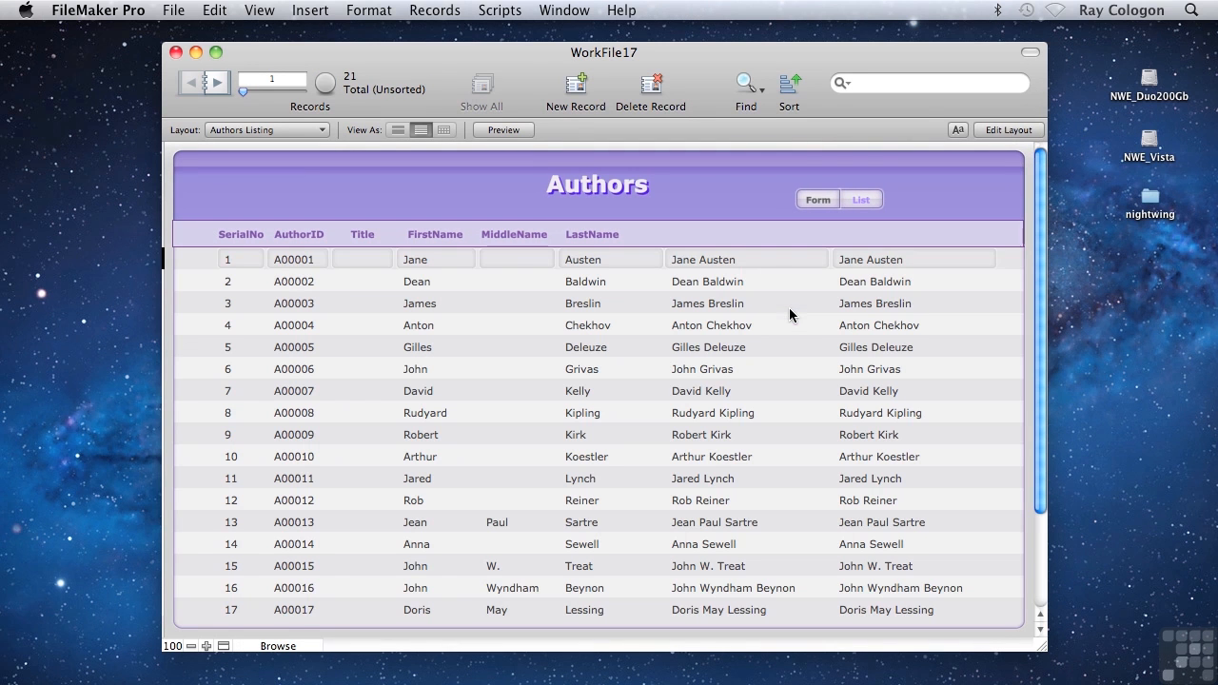
Scroll through the author records to compare cNewCalc's full names with cAuthorFullName's
scroll(down, 3)
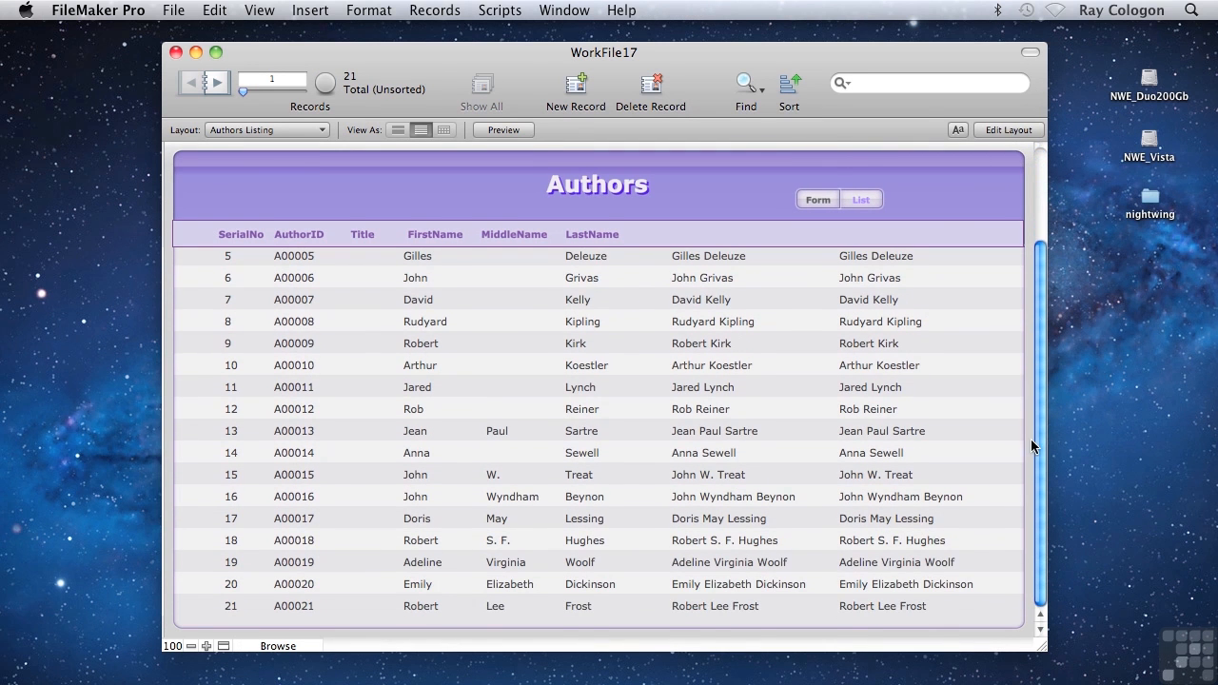
mouse_move(789, 529)
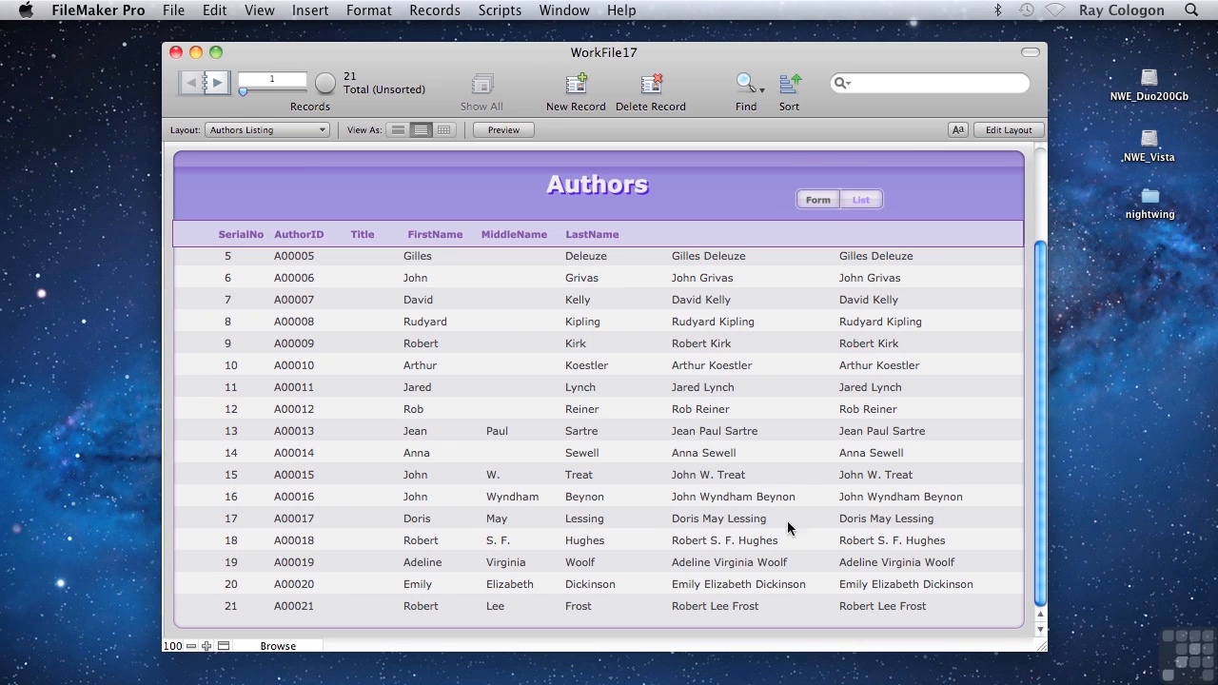
mouse_move(925, 608)
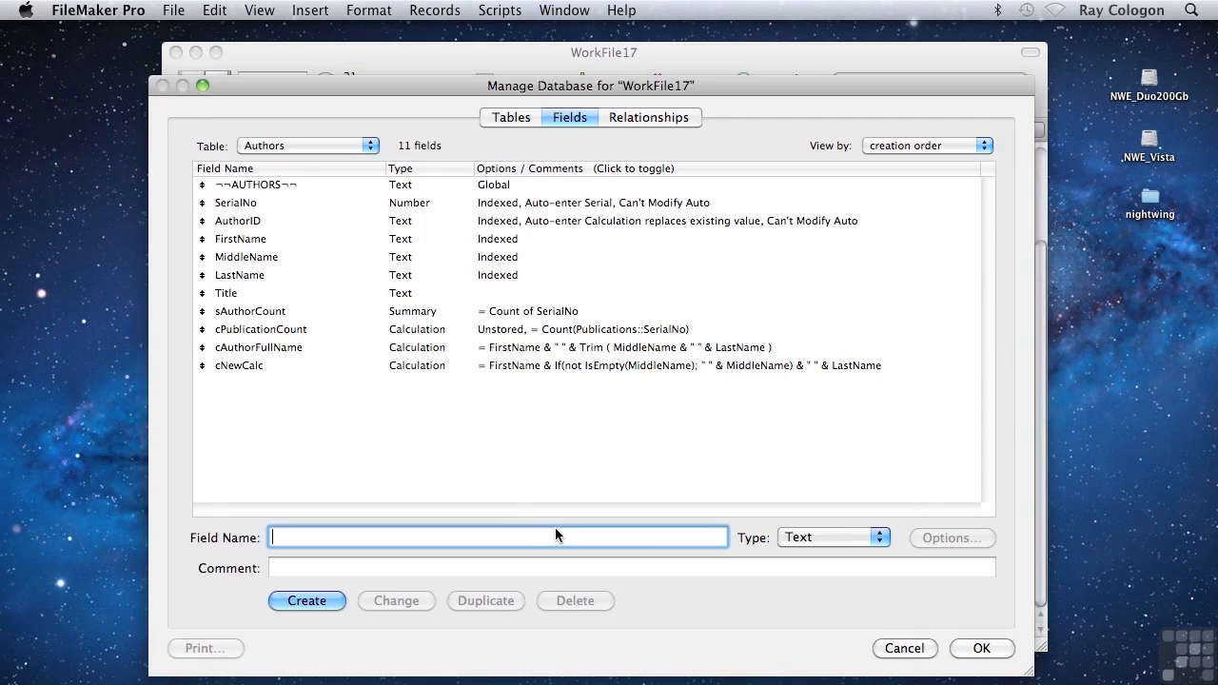
click(257, 346)
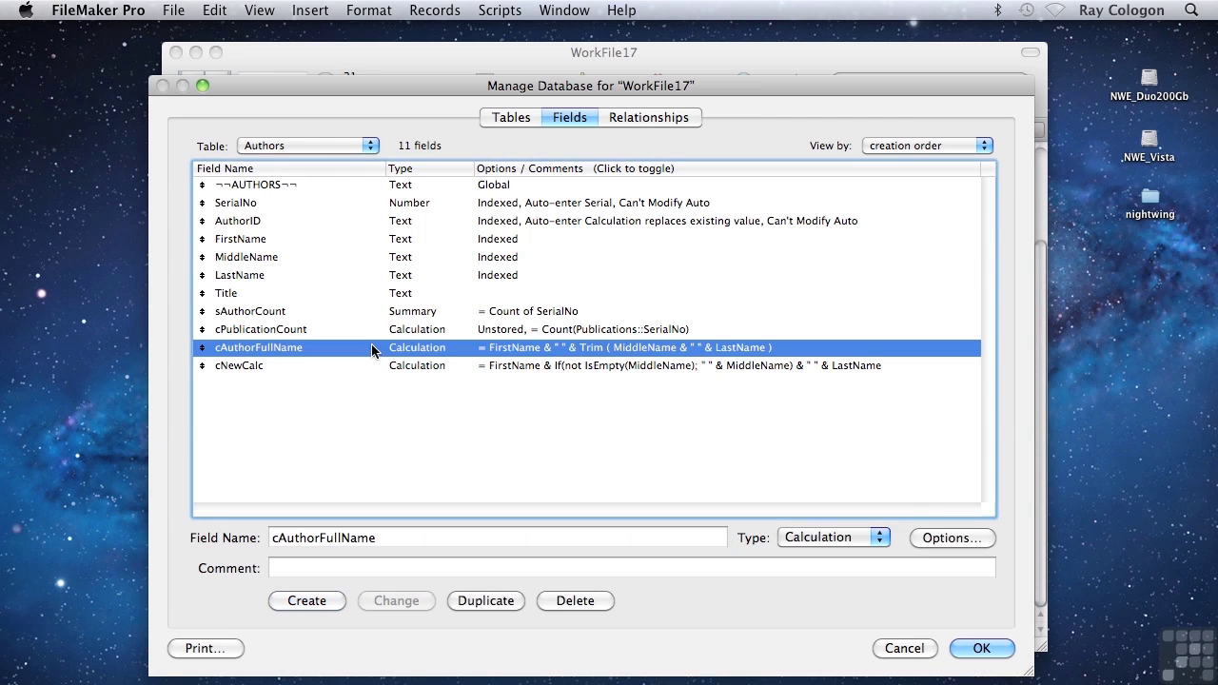
mouse_move(362, 369)
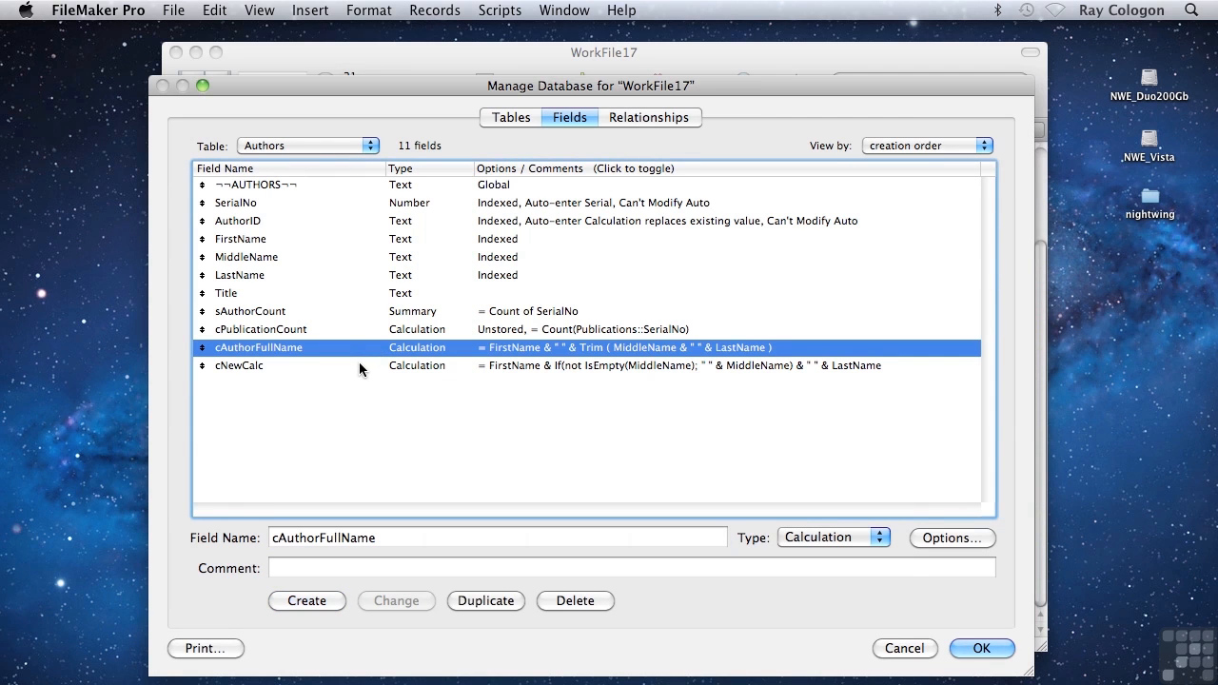
click(240, 365)
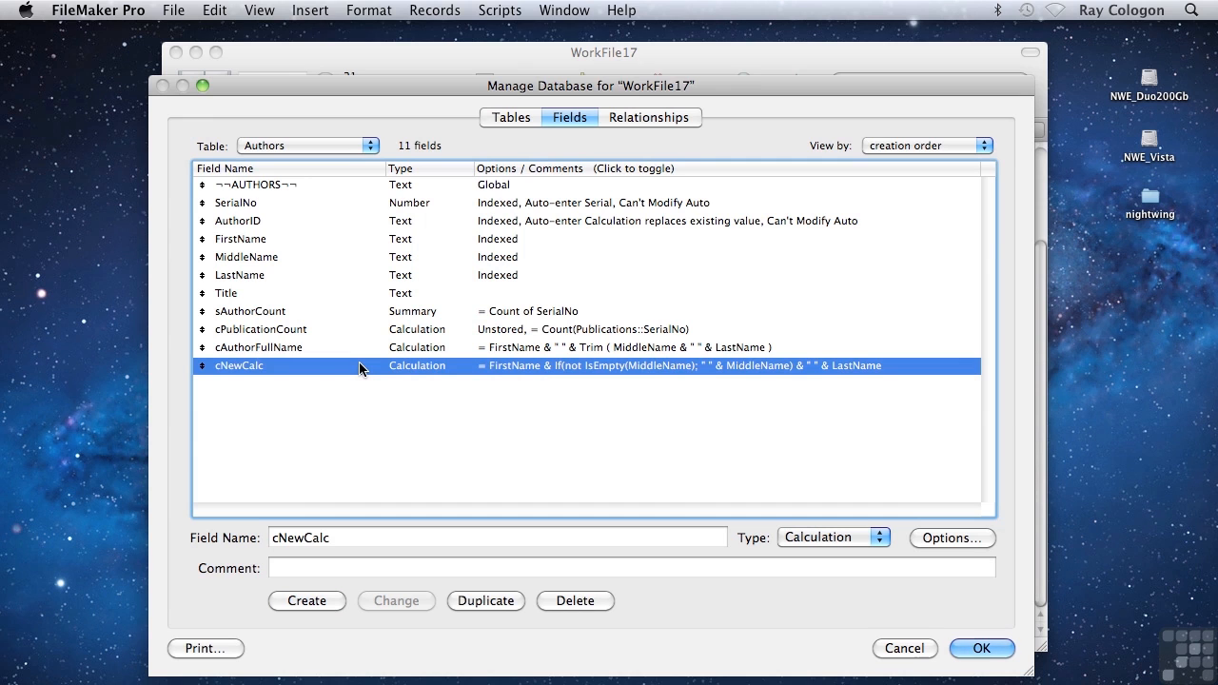